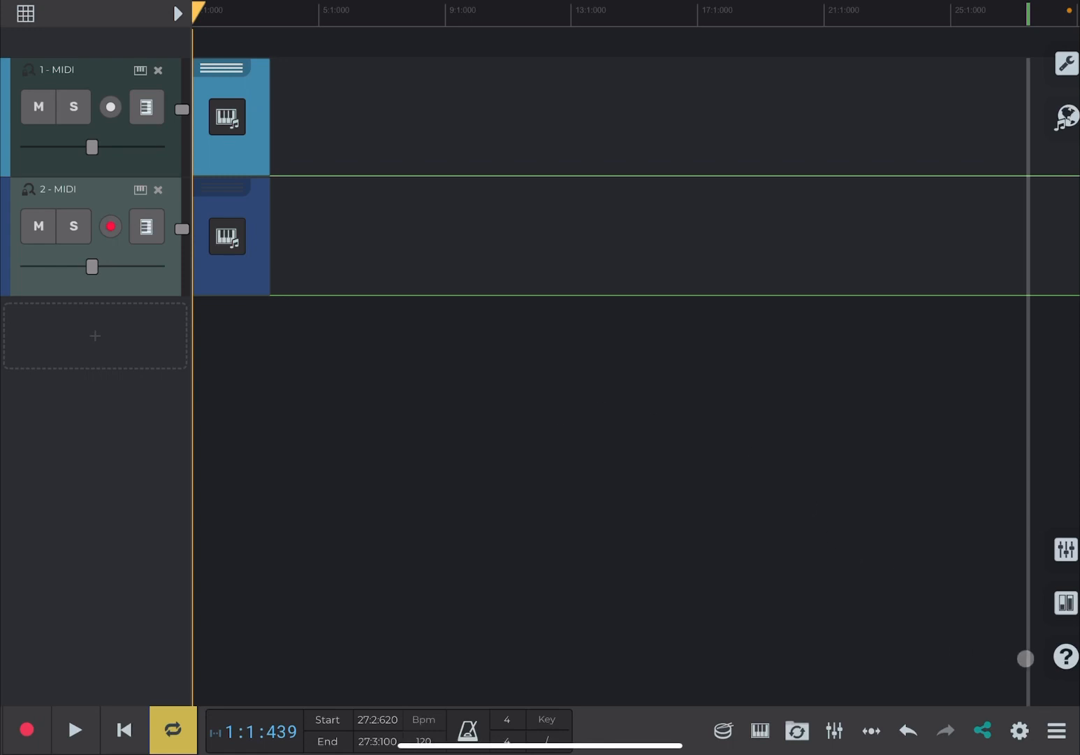
Replace the old two-track song with a new empty song, leaving the start options open
{"action": "left_click", "coordinate": [1057, 731]}
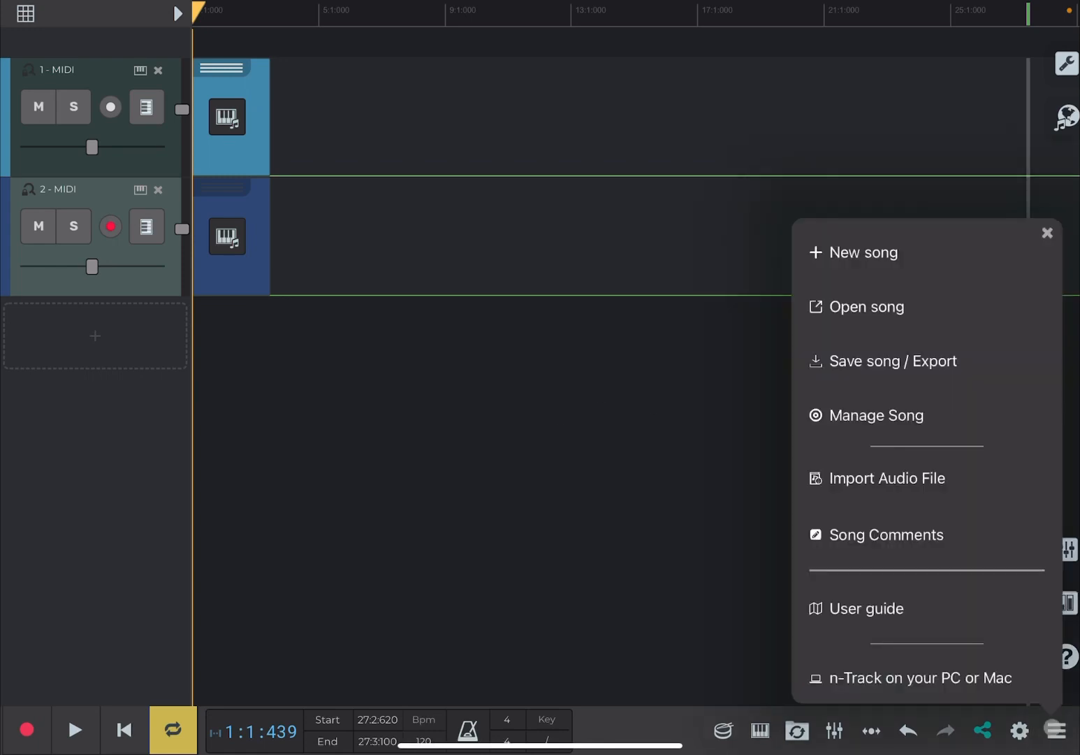
{"action": "left_click", "coordinate": [865, 253]}
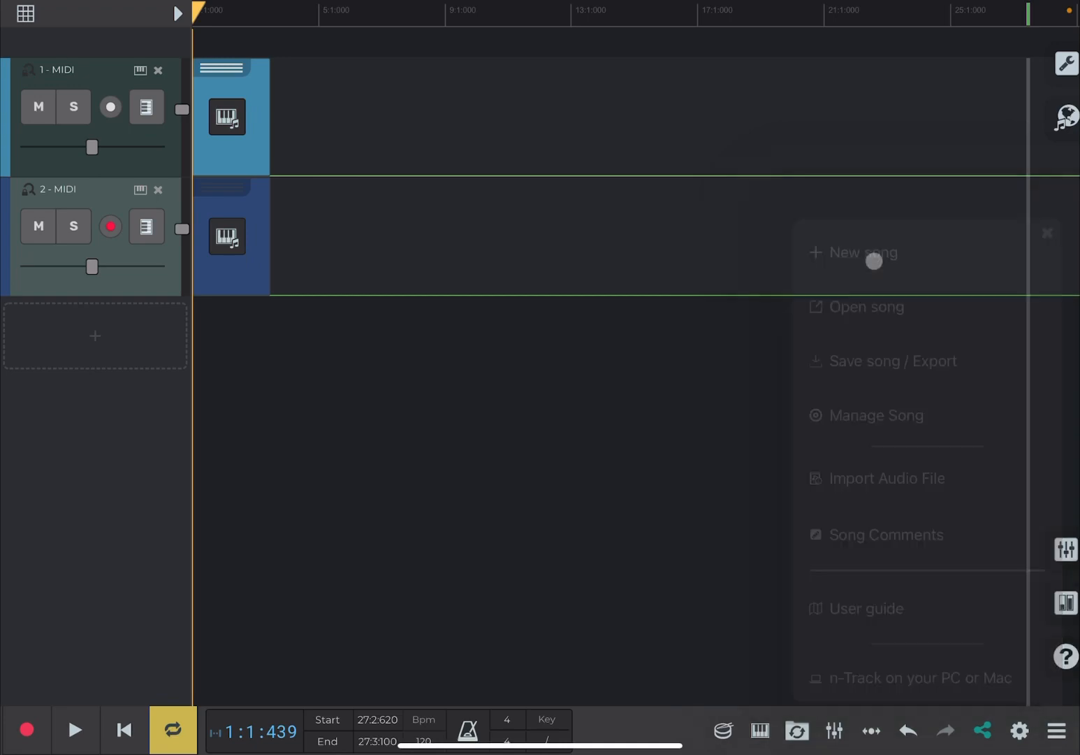
{"action": "left_click", "coordinate": [863, 253]}
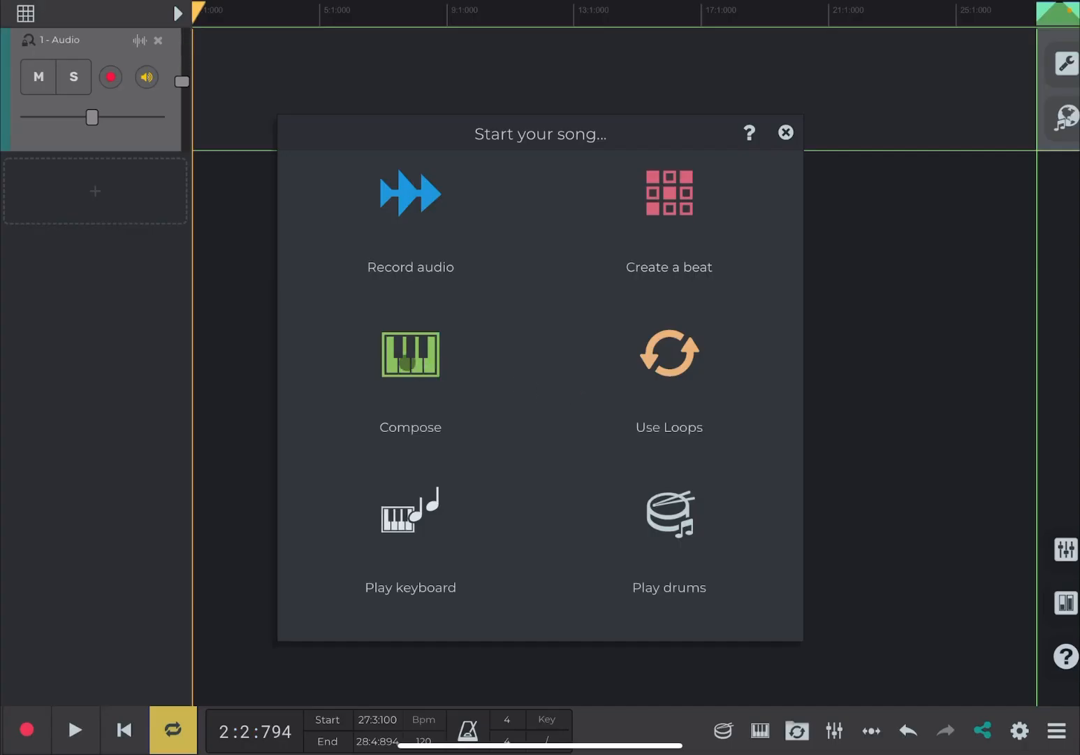
Compose with the Steinway Grand Lite from Piano & Keys > Acoustic Piano
{"action": "left_click", "coordinate": [410, 355]}
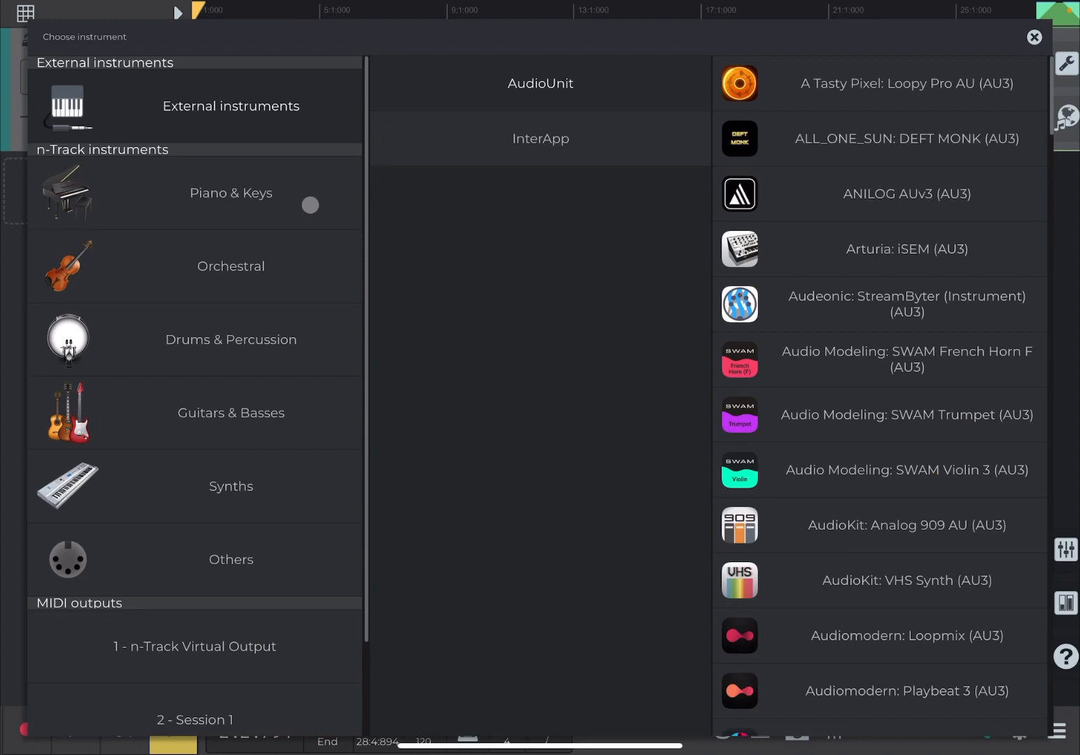
{"action": "left_click", "coordinate": [230, 192]}
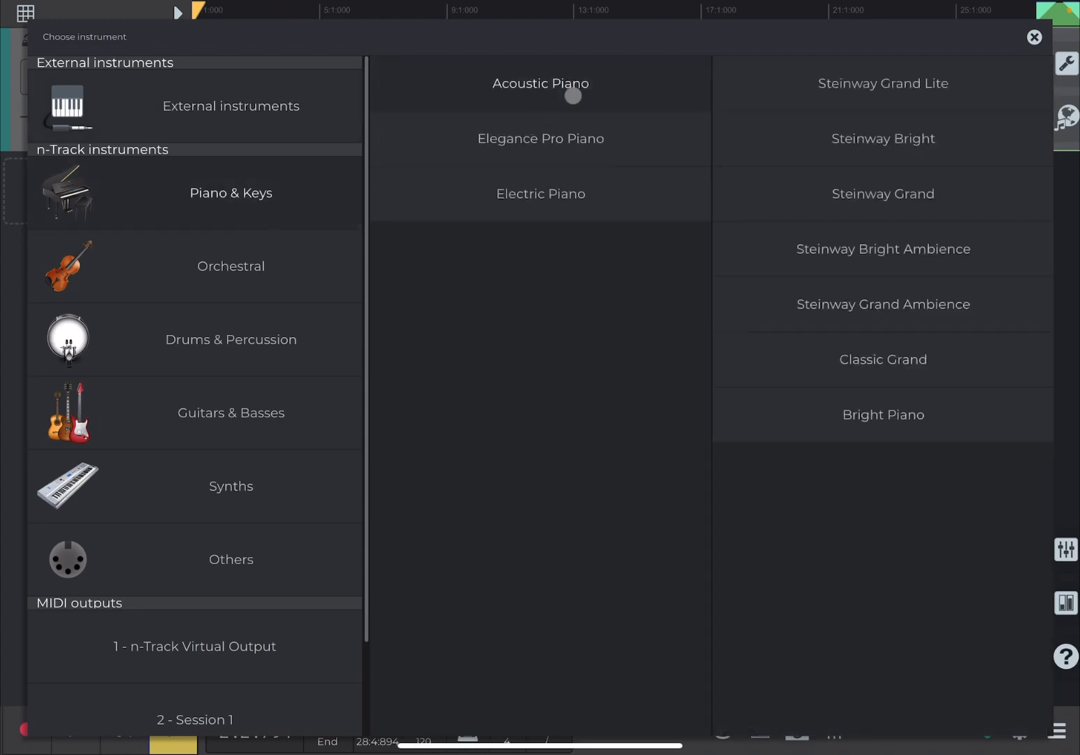
{"action": "left_click", "coordinate": [883, 83]}
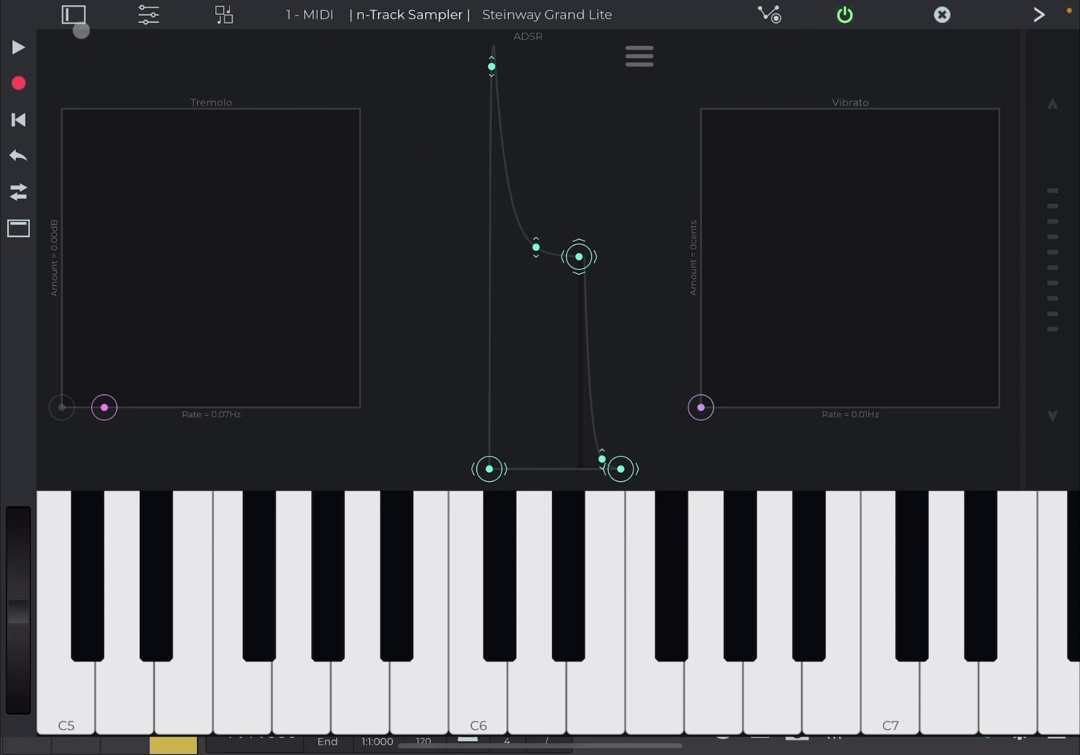
Add Cem Olcay's ChordBud 2 to the piano track with Cm, E♭, F, Gm, then return to the arrangement
{"action": "left_click", "coordinate": [71, 15]}
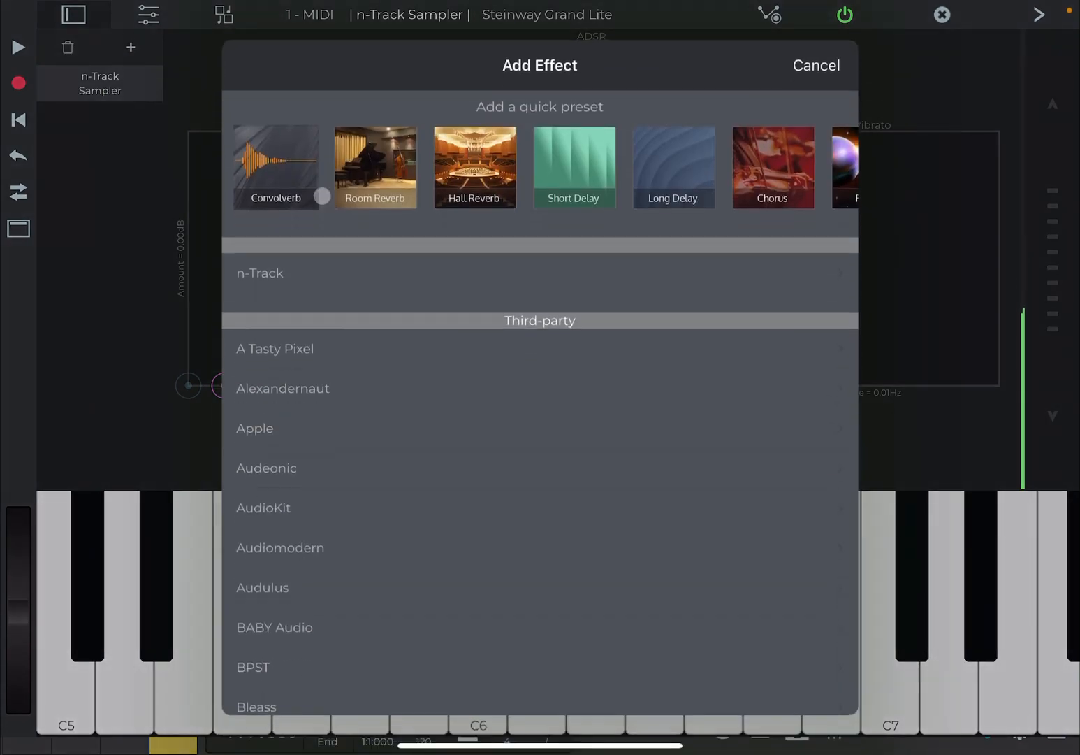
{"action": "scroll", "scroll_direction": "down", "scroll_amount": 3}
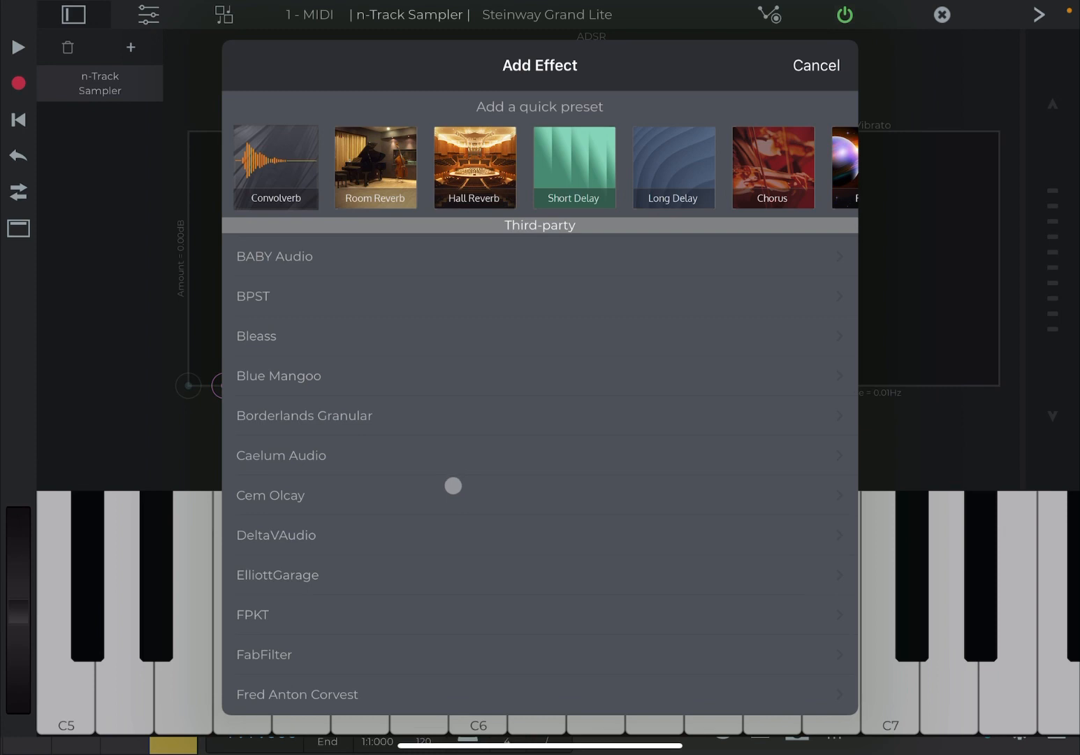
{"action": "mouse_move", "coordinate": [412, 498]}
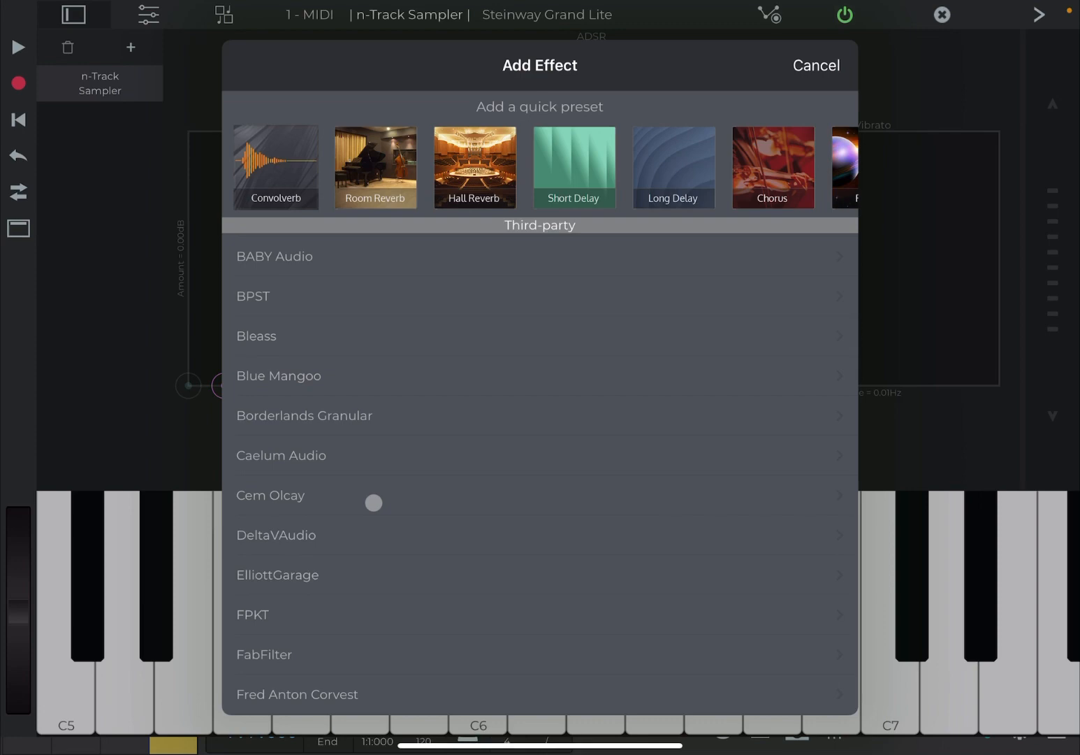
{"action": "left_click", "coordinate": [271, 494]}
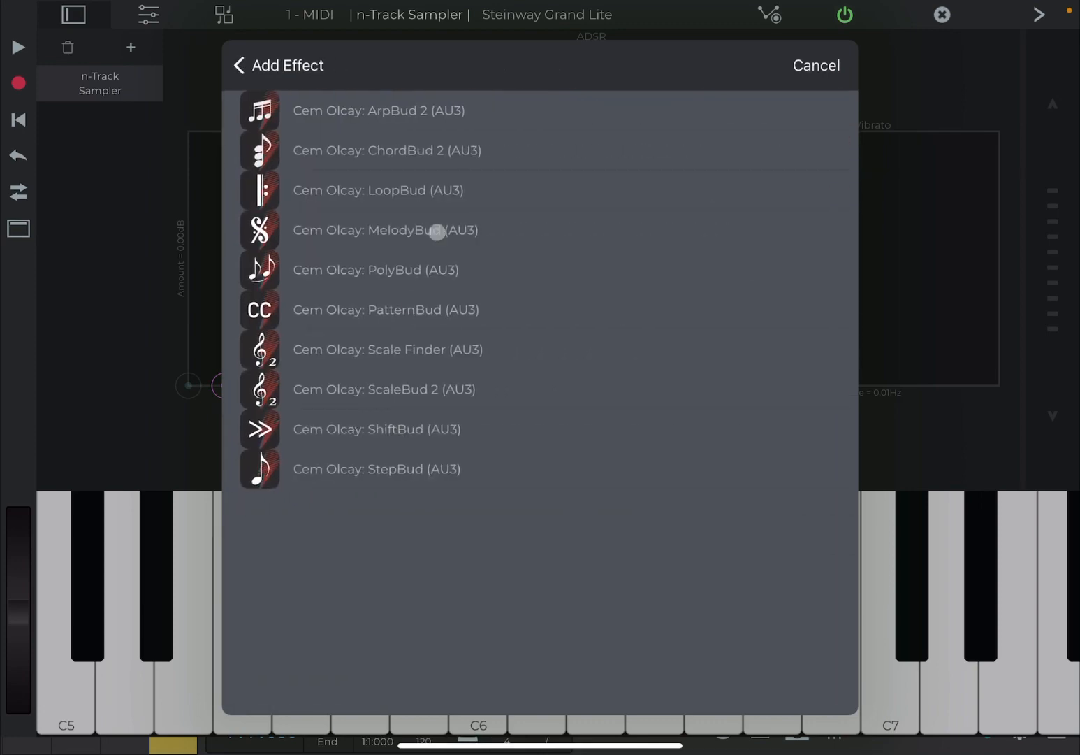
{"action": "left_click", "coordinate": [386, 149]}
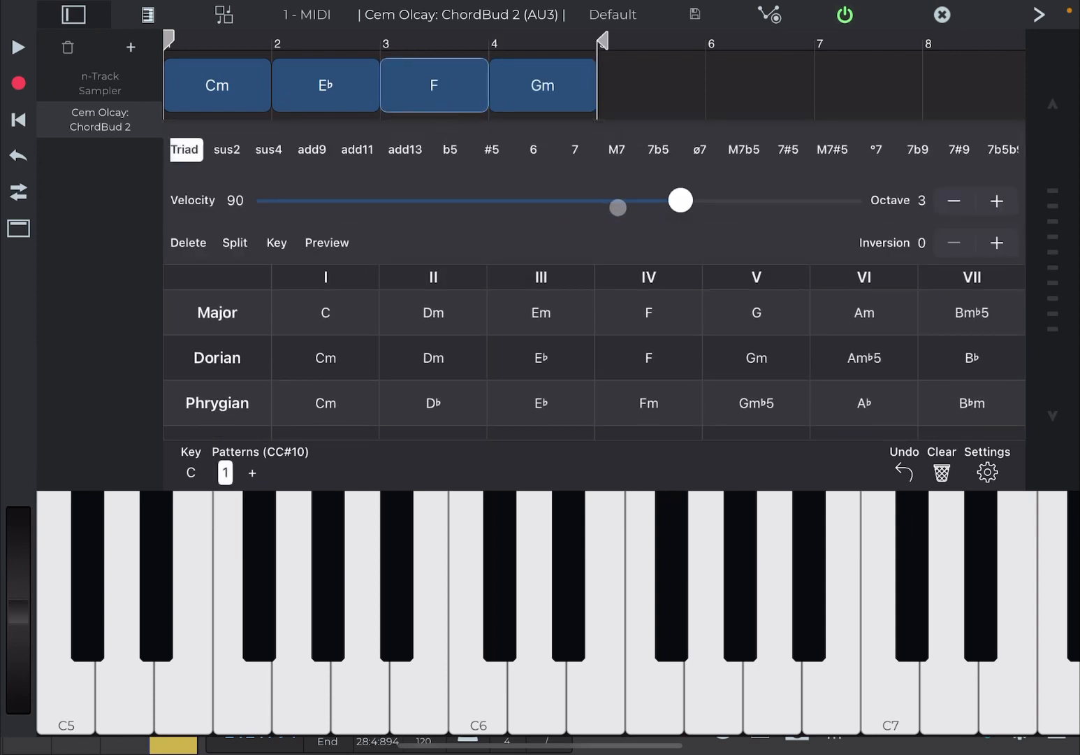
{"action": "left_click", "coordinate": [574, 149]}
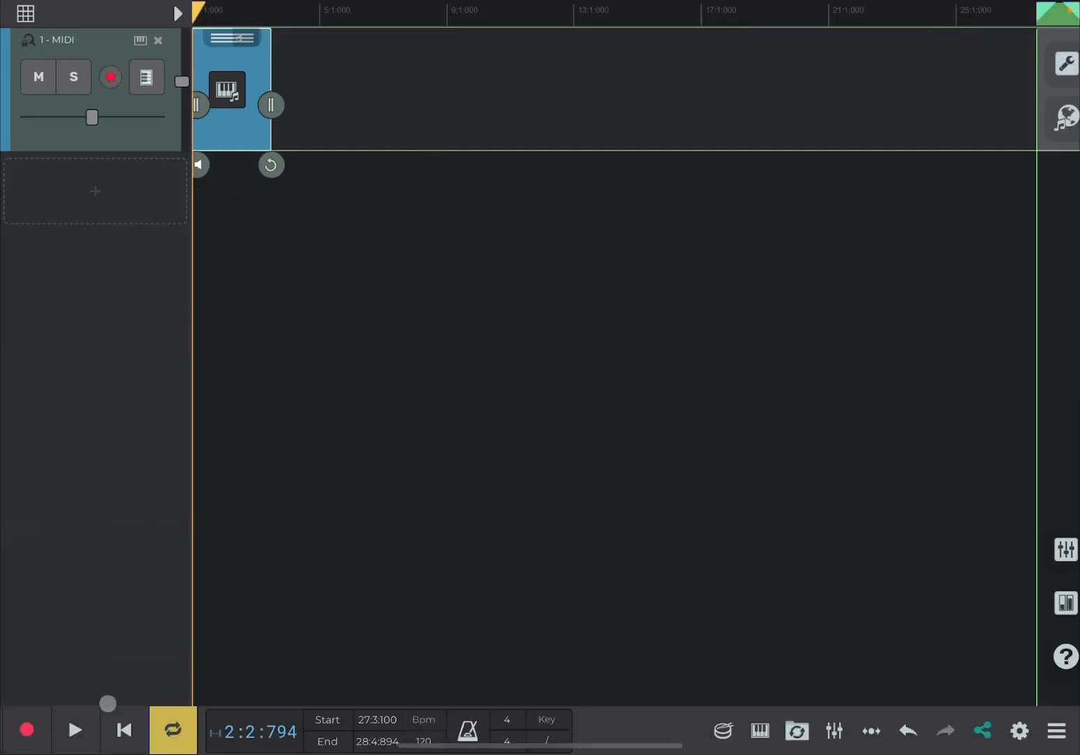
Play the progression from the start, then change ChordBud's F chord to F7
{"action": "left_click", "coordinate": [125, 729]}
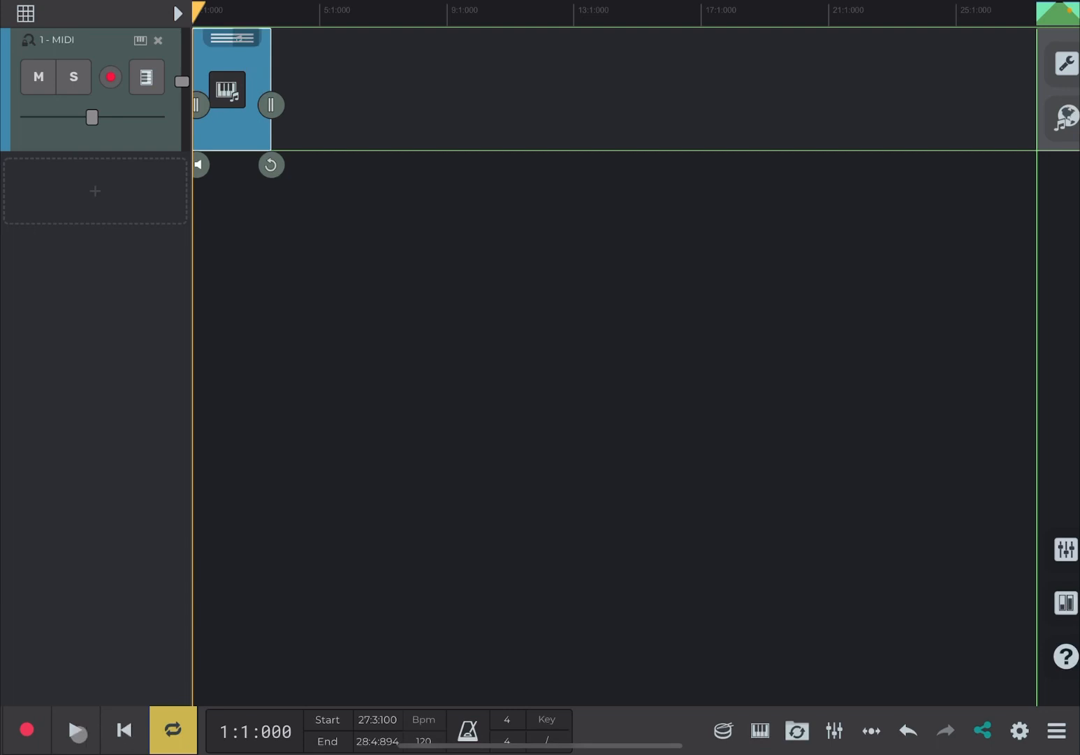
{"action": "left_click", "coordinate": [76, 731]}
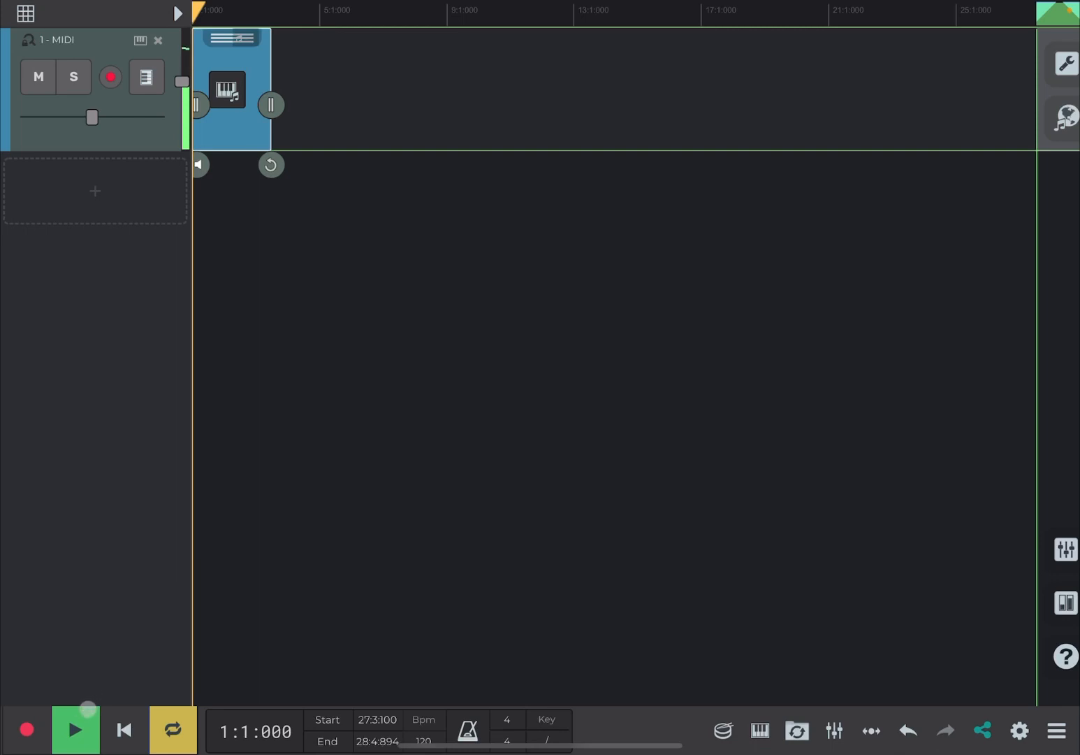
{"action": "left_click", "coordinate": [75, 730]}
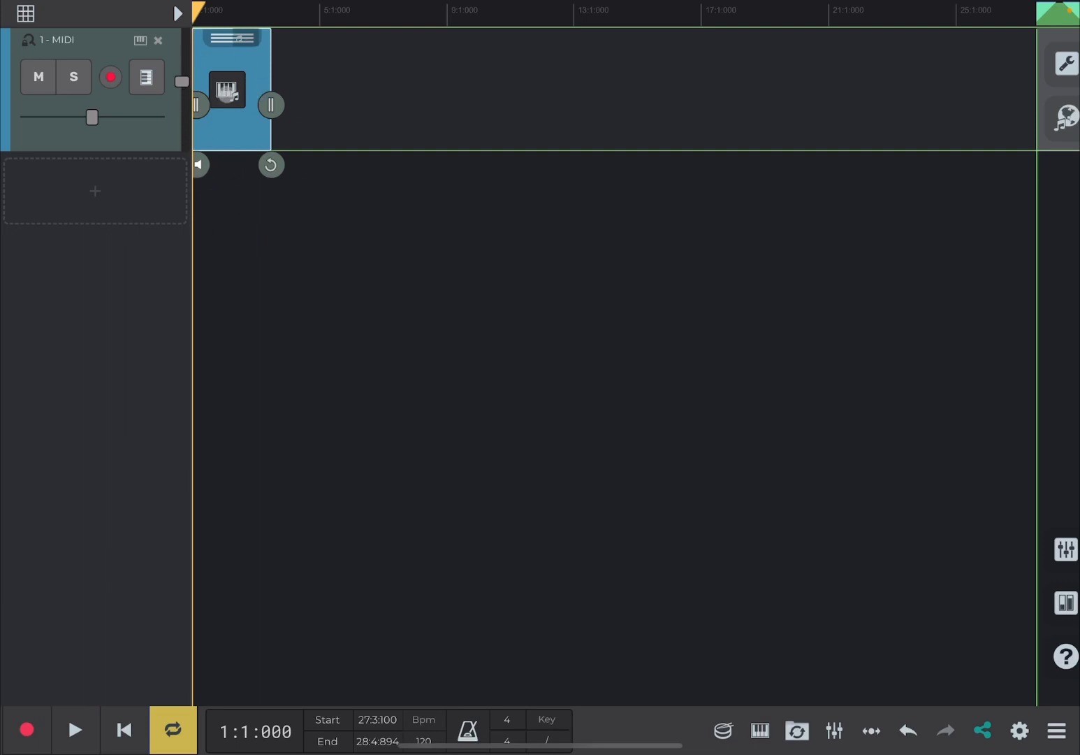
{"action": "left_click", "coordinate": [226, 91]}
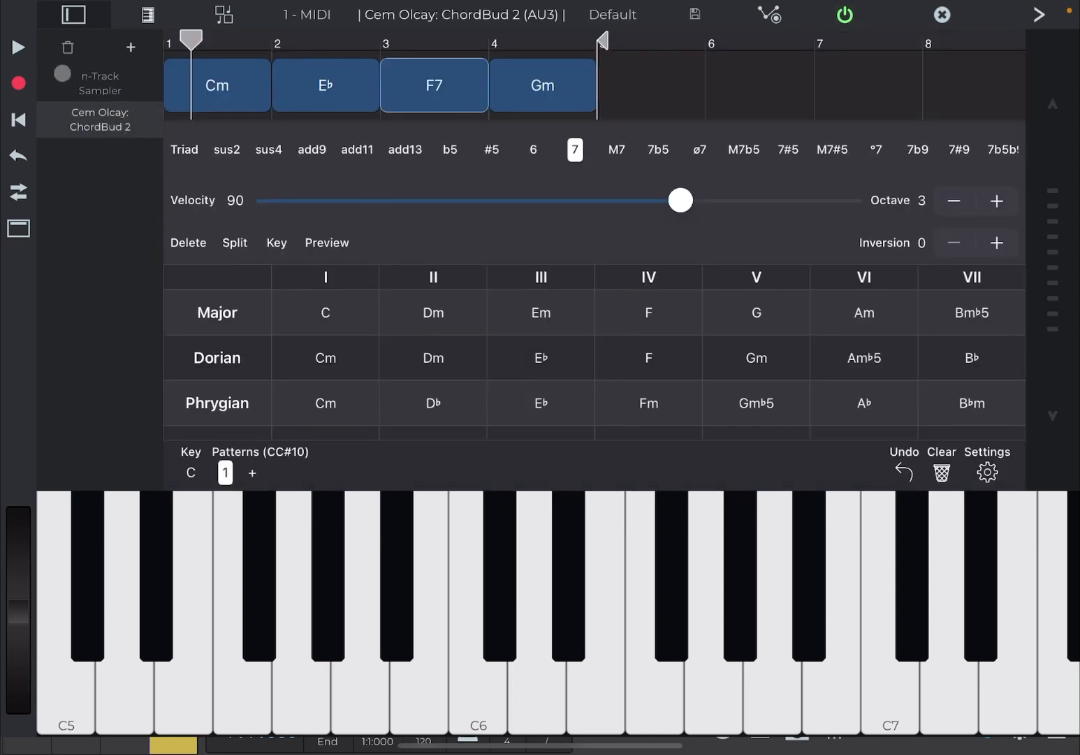
{"action": "left_click", "coordinate": [17, 46]}
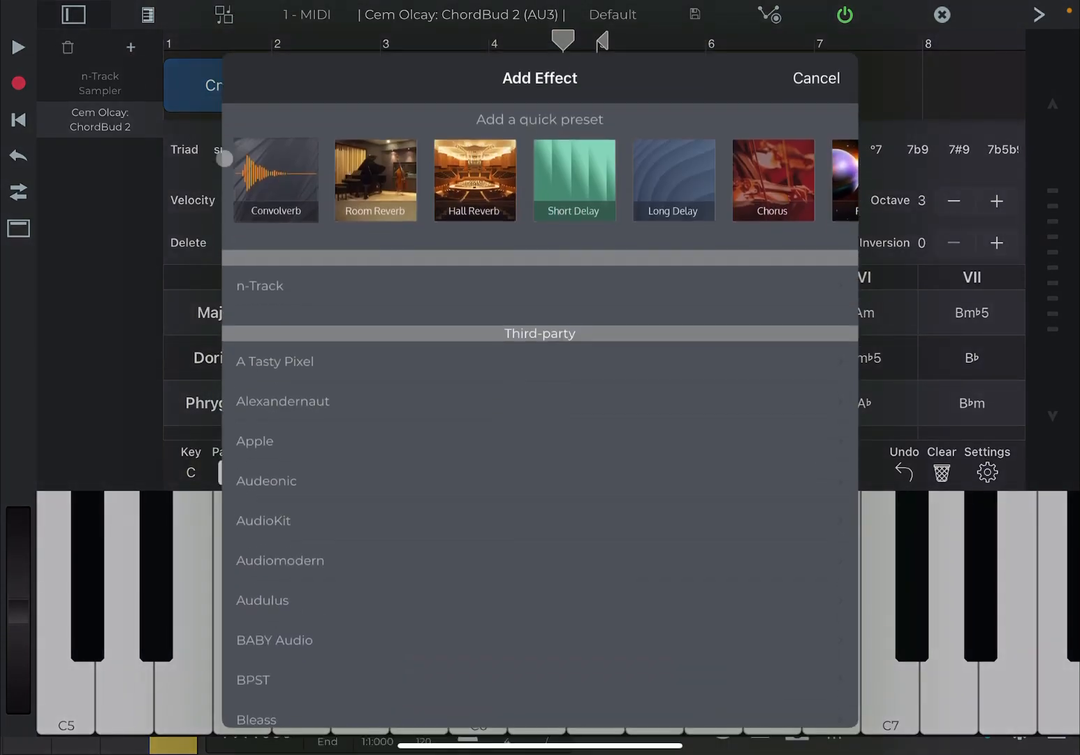
Add Cem Olcay's ArpBud 2 to the piano track
{"action": "scroll", "scroll_direction": "down", "scroll_amount": 3}
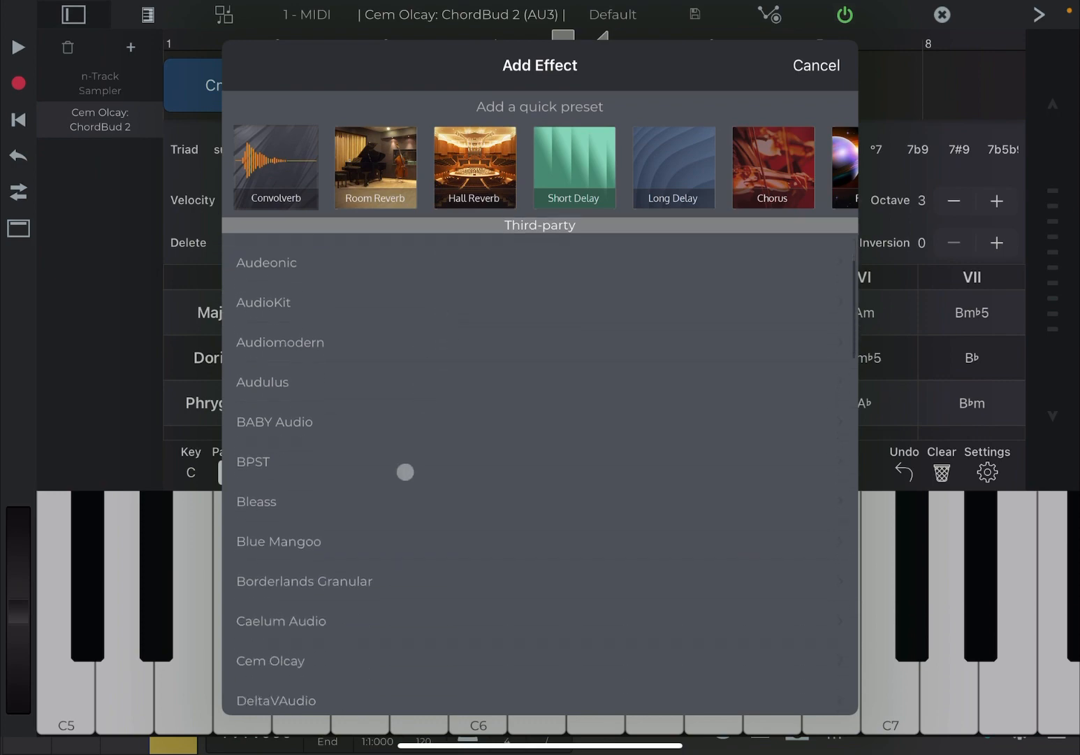
{"action": "left_click", "coordinate": [271, 660]}
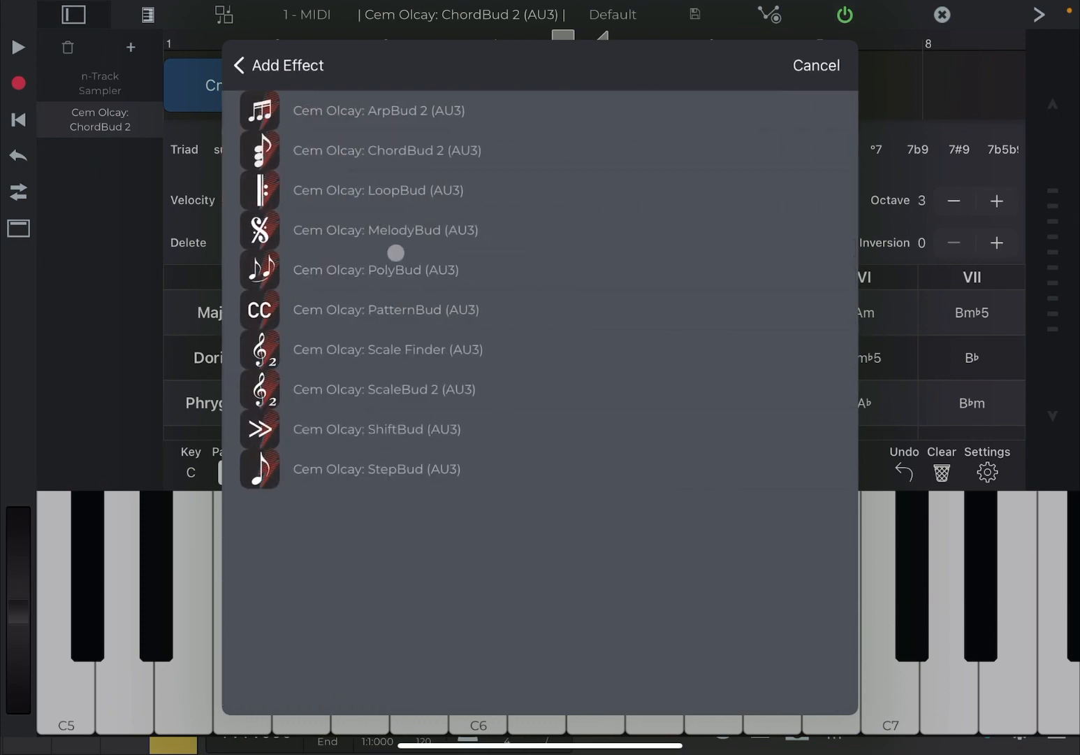
{"action": "left_click", "coordinate": [380, 110]}
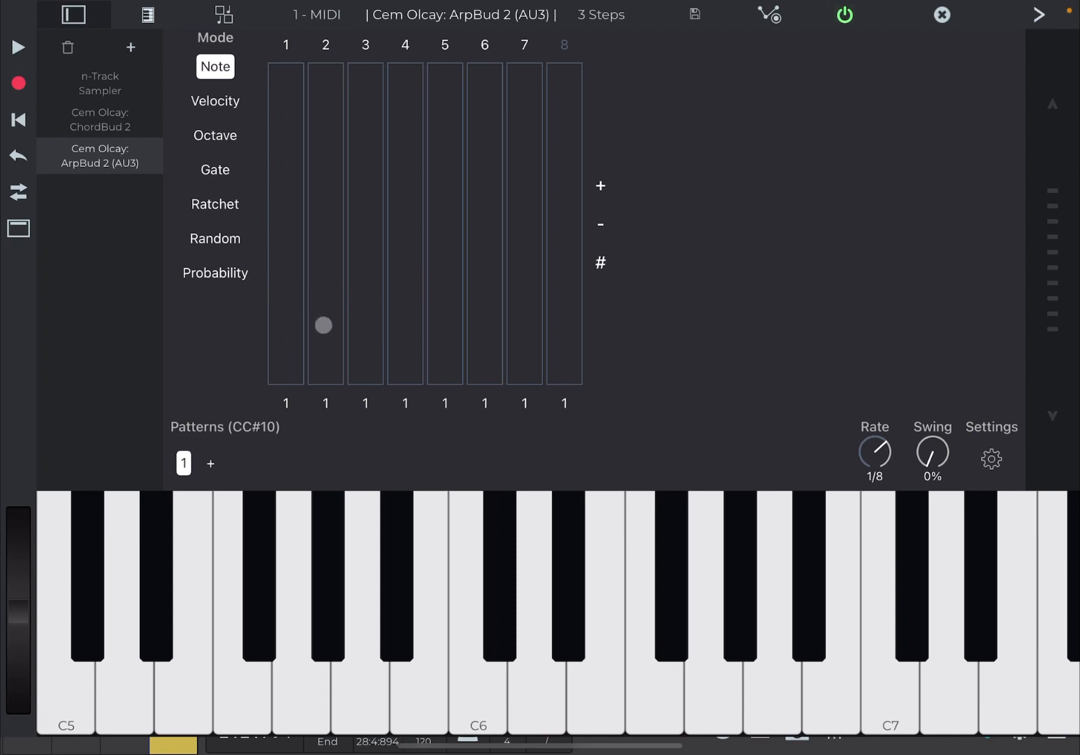
Set ArpBud's eight note steps to 1, 2, 3, 4, 2, 1, 3, 1 at 1/8 rate
{"action": "left_click_drag", "start_coordinate": [324, 324], "coordinate": [304, 330]}
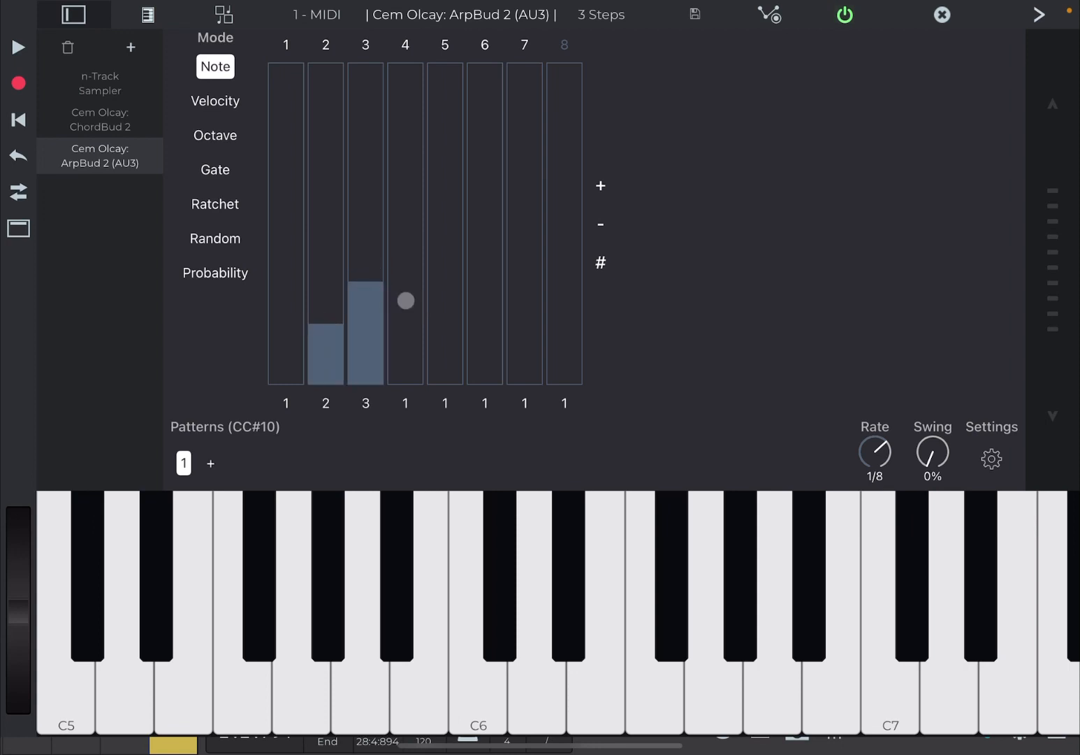
{"action": "left_click_drag", "start_coordinate": [406, 301], "coordinate": [409, 271]}
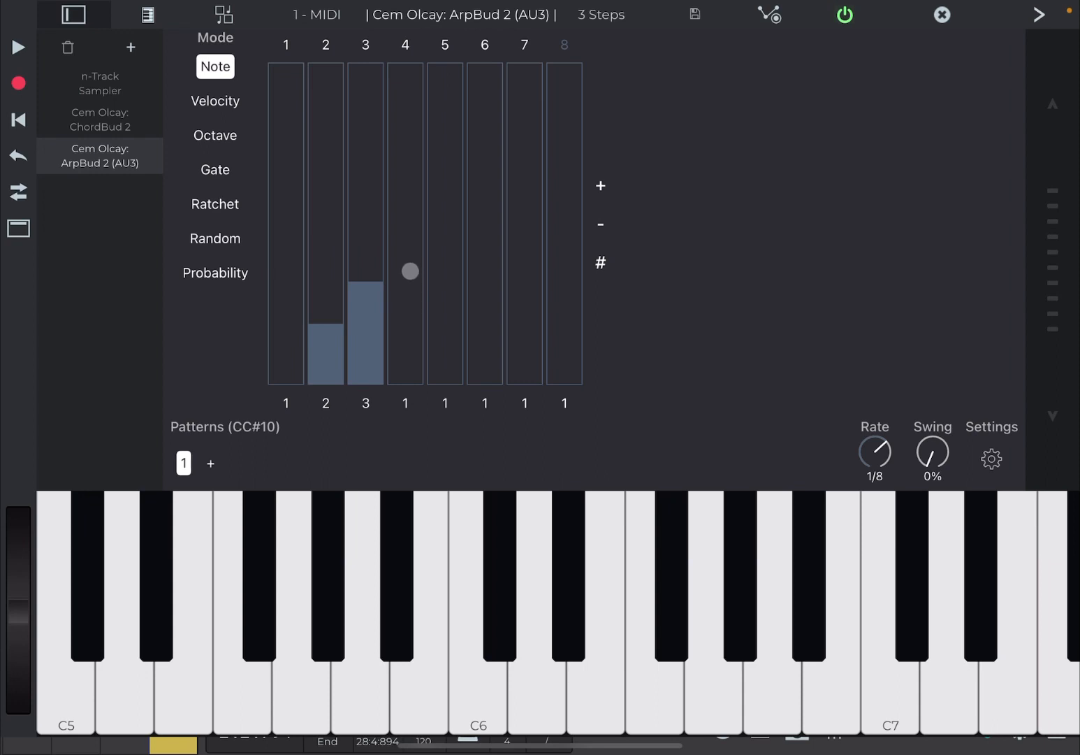
{"action": "left_click_drag", "start_coordinate": [410, 271], "coordinate": [502, 337]}
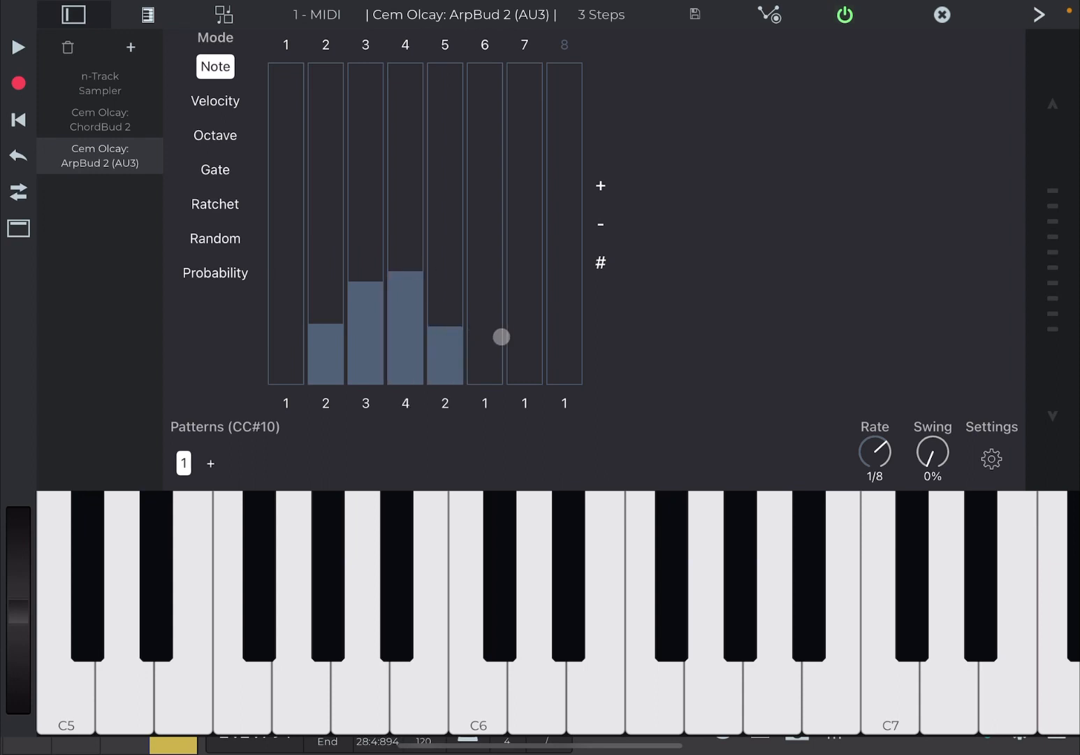
{"action": "left_click_drag", "start_coordinate": [501, 337], "coordinate": [560, 322]}
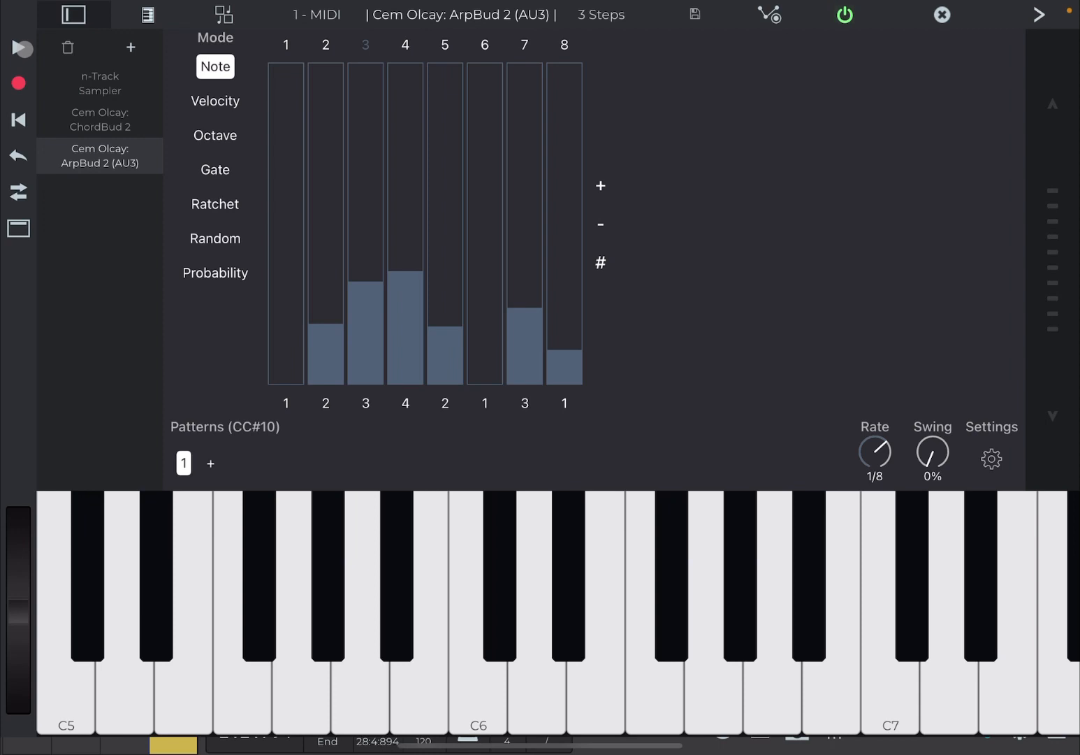
{"action": "left_click", "coordinate": [18, 48]}
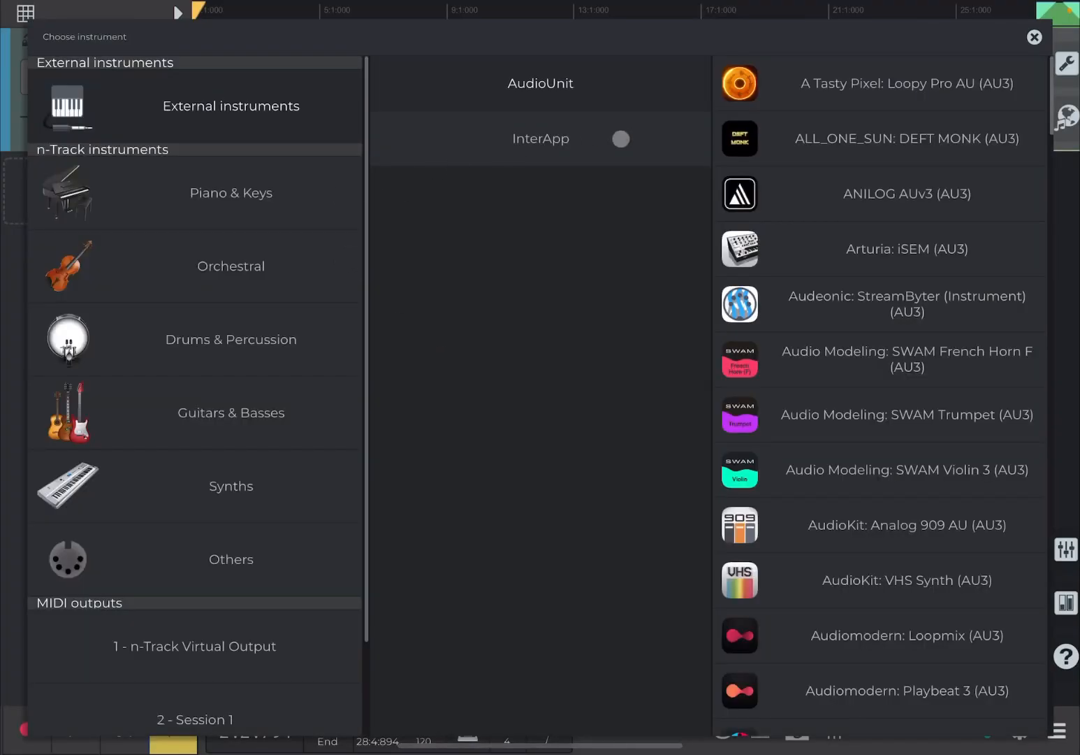
Add a MIDI track with PAD | Majestic Pad from Synths > Modern Electronica Synths
{"action": "left_click", "coordinate": [231, 413]}
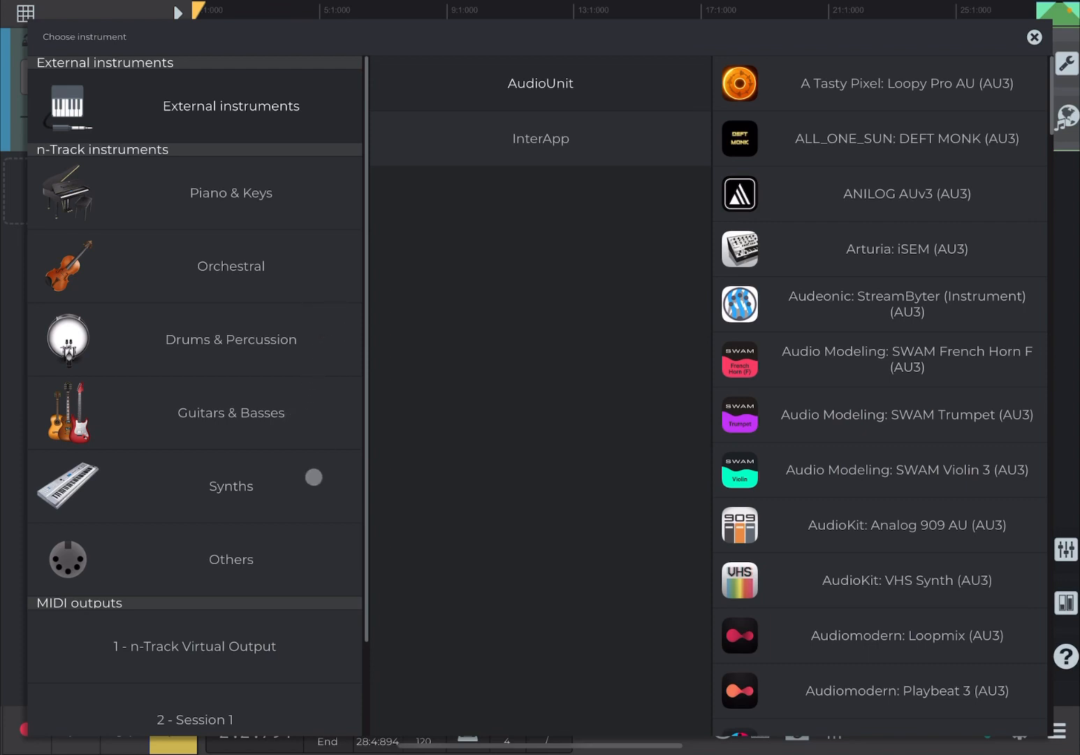
{"action": "left_click", "coordinate": [231, 485]}
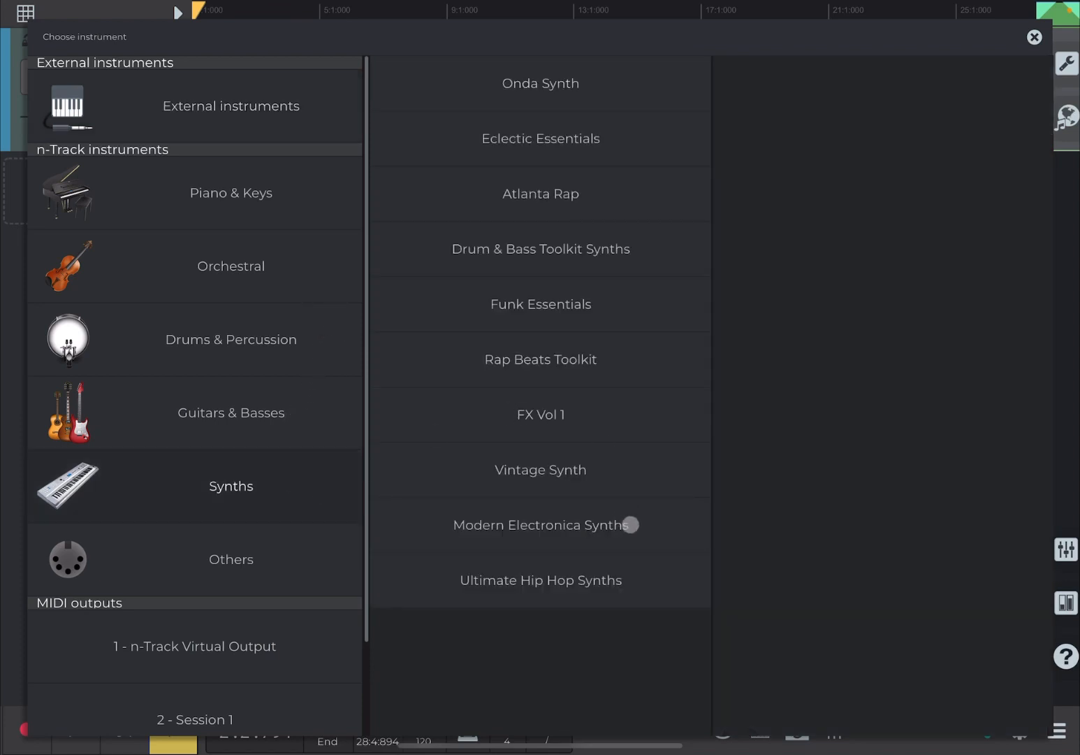
{"action": "left_click", "coordinate": [540, 525]}
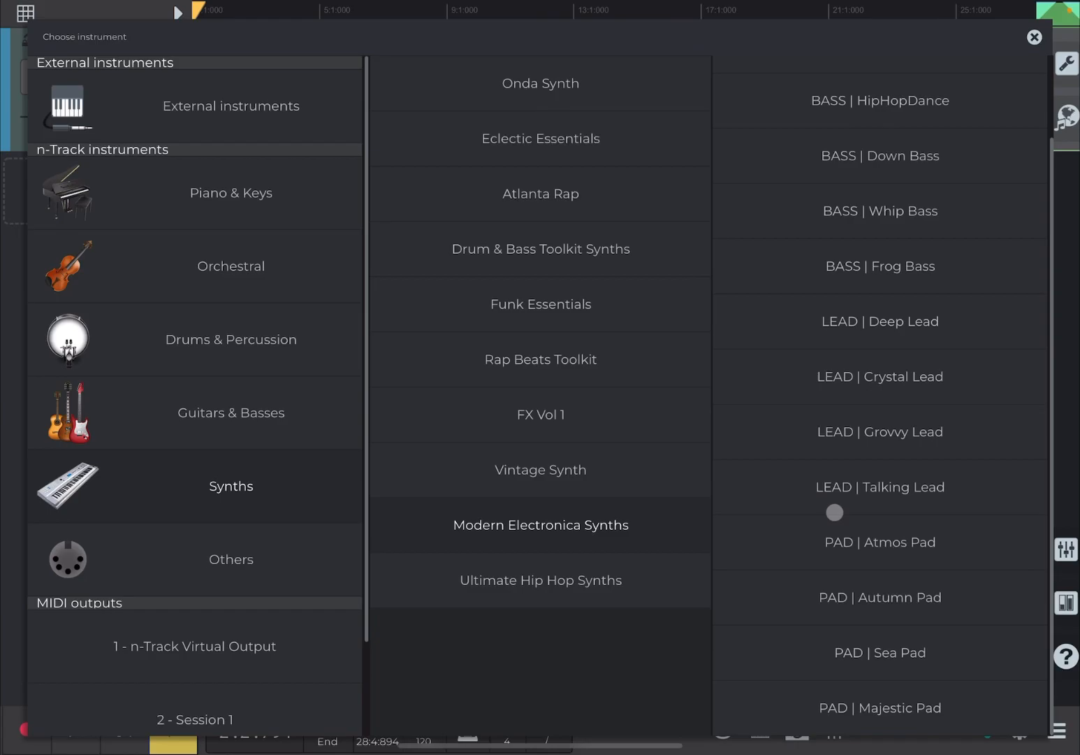
{"action": "left_click", "coordinate": [877, 708]}
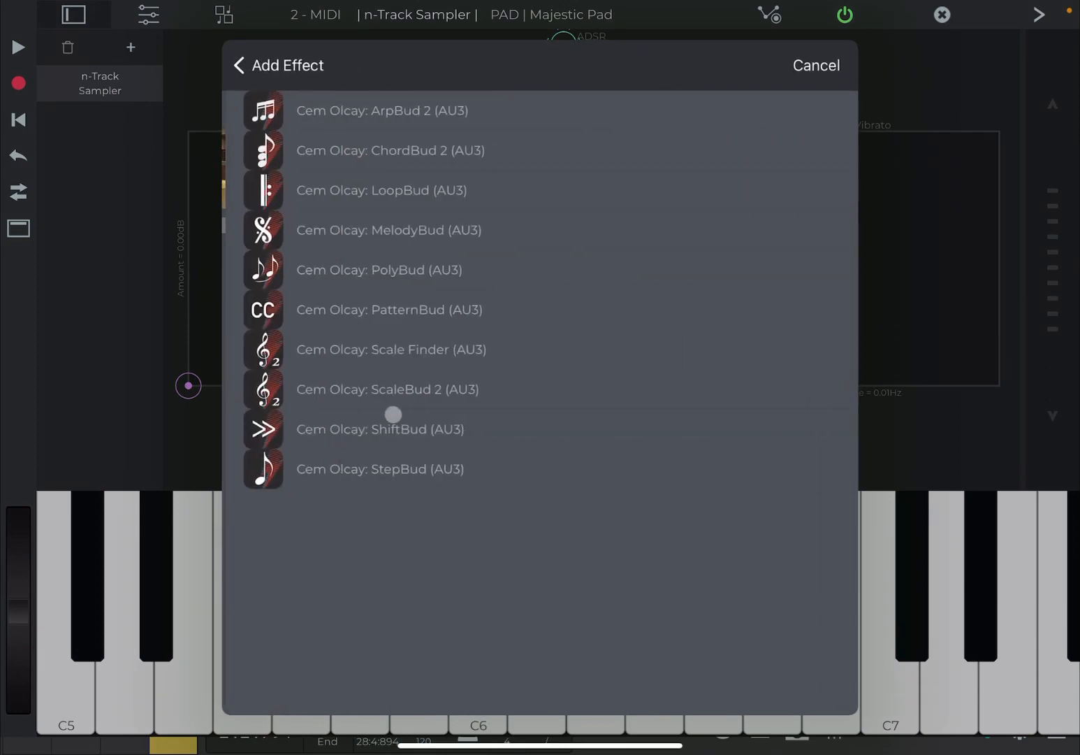
Add ChordBud 2 to the pad track and change its F chord to F7
{"action": "left_click", "coordinate": [390, 149]}
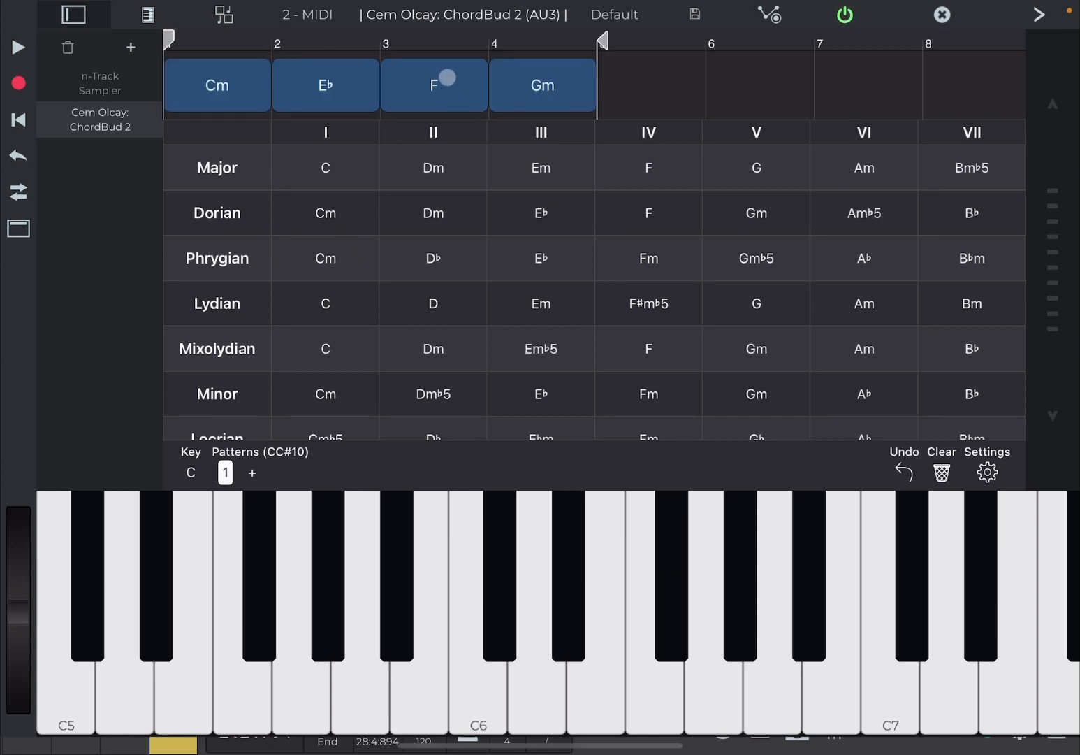
{"action": "left_click", "coordinate": [433, 86]}
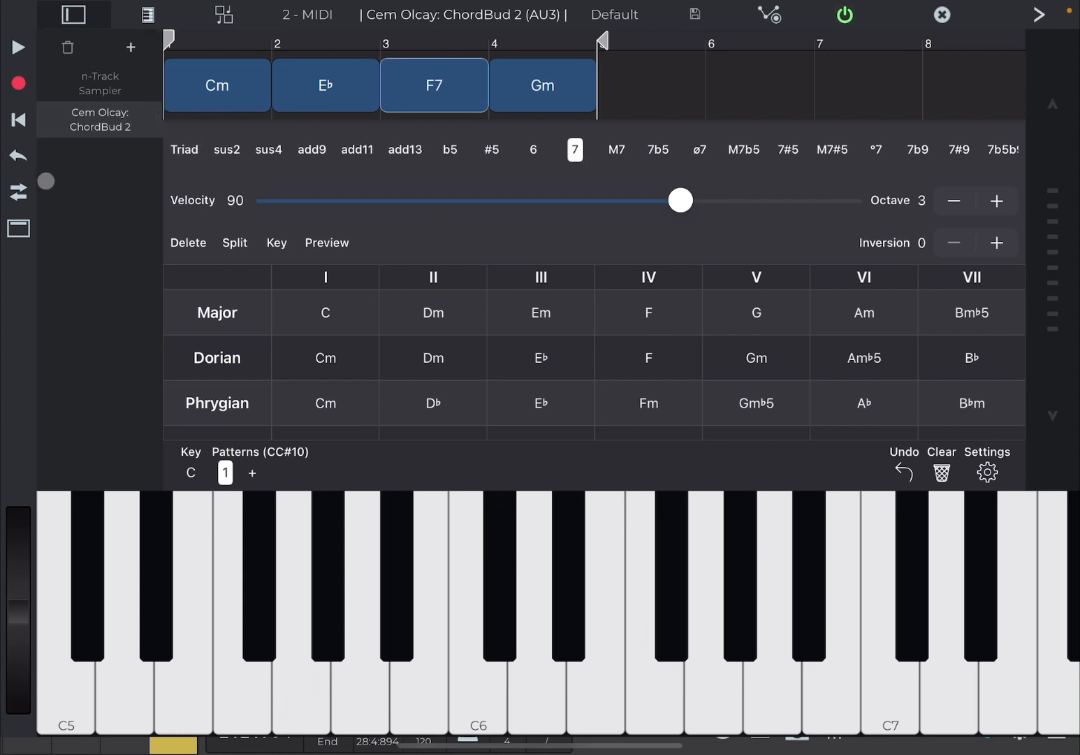
{"action": "left_click", "coordinate": [14, 47]}
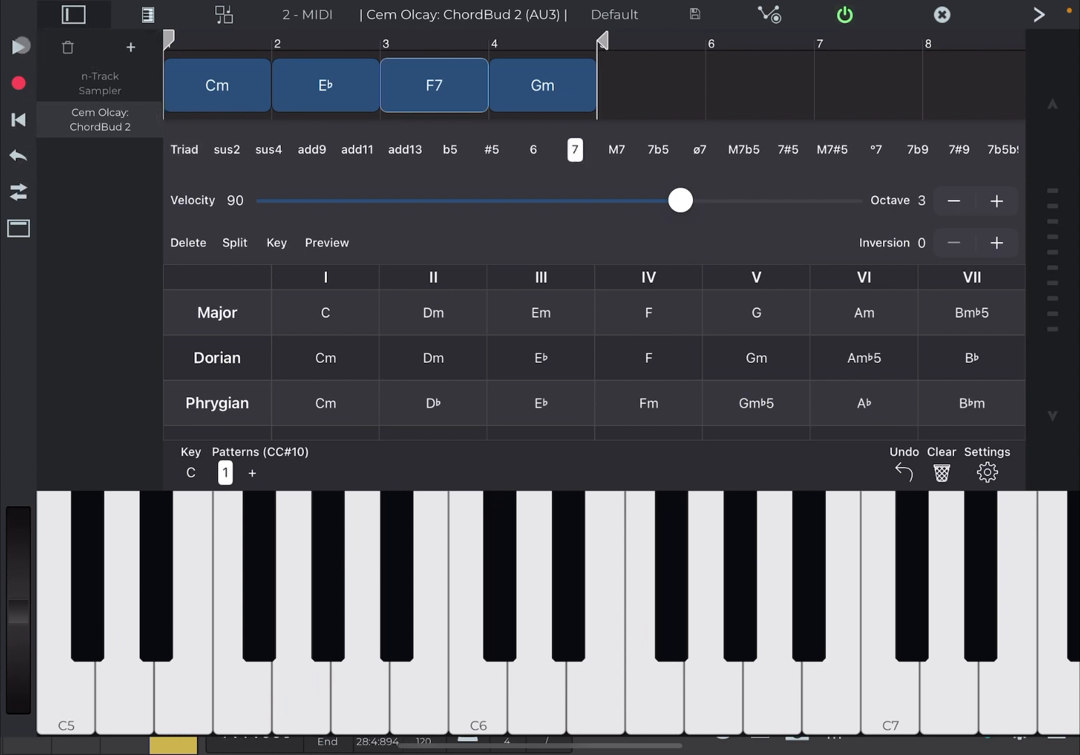
{"action": "left_click", "coordinate": [17, 47]}
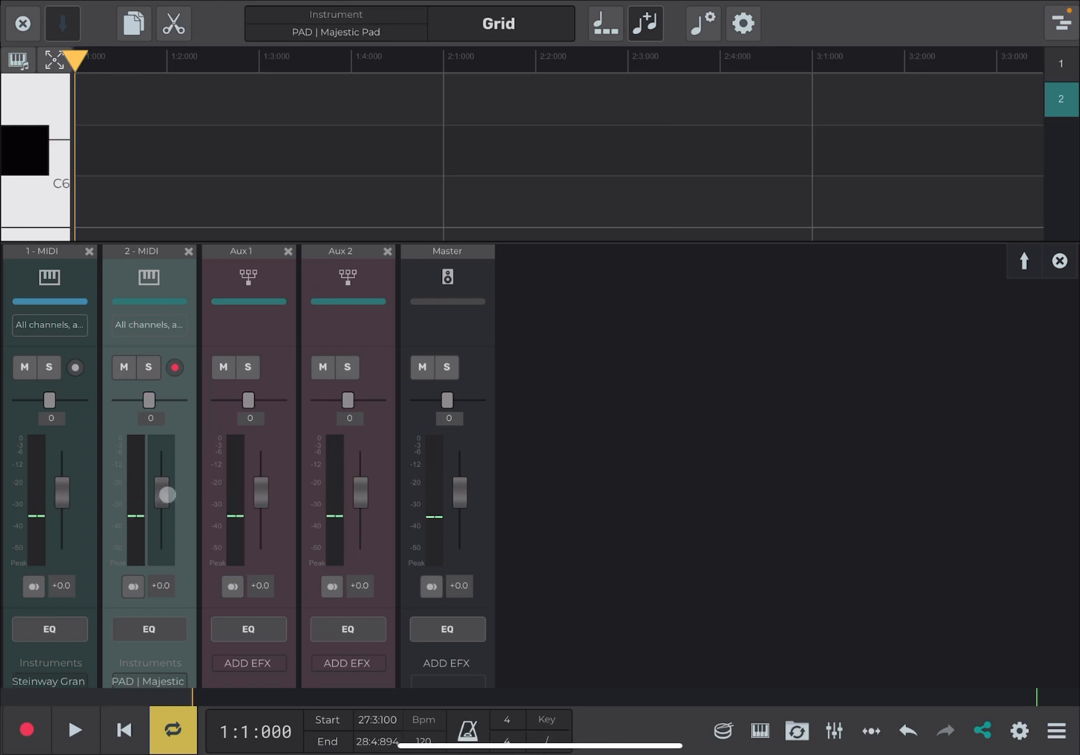
Lower the pad fader to -11.8 and raise the piano fader to +5.6, then close the mixer
{"action": "left_click_drag", "start_coordinate": [165, 493], "coordinate": [161, 504]}
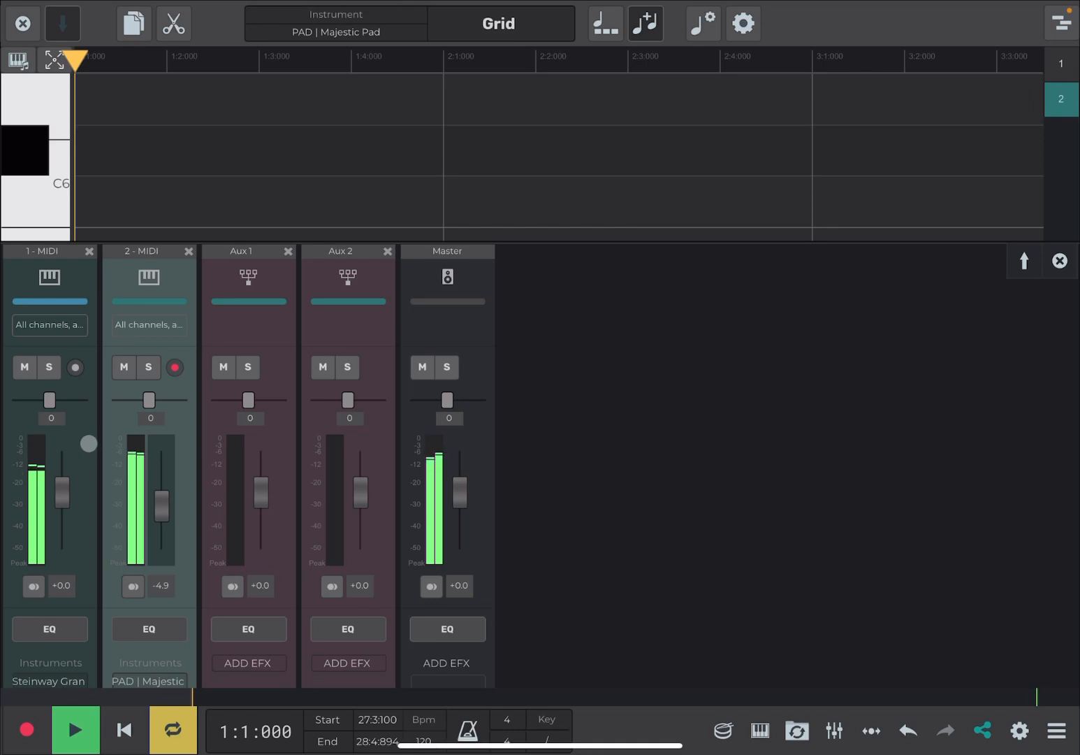
{"action": "left_click_drag", "start_coordinate": [162, 482], "coordinate": [162, 511]}
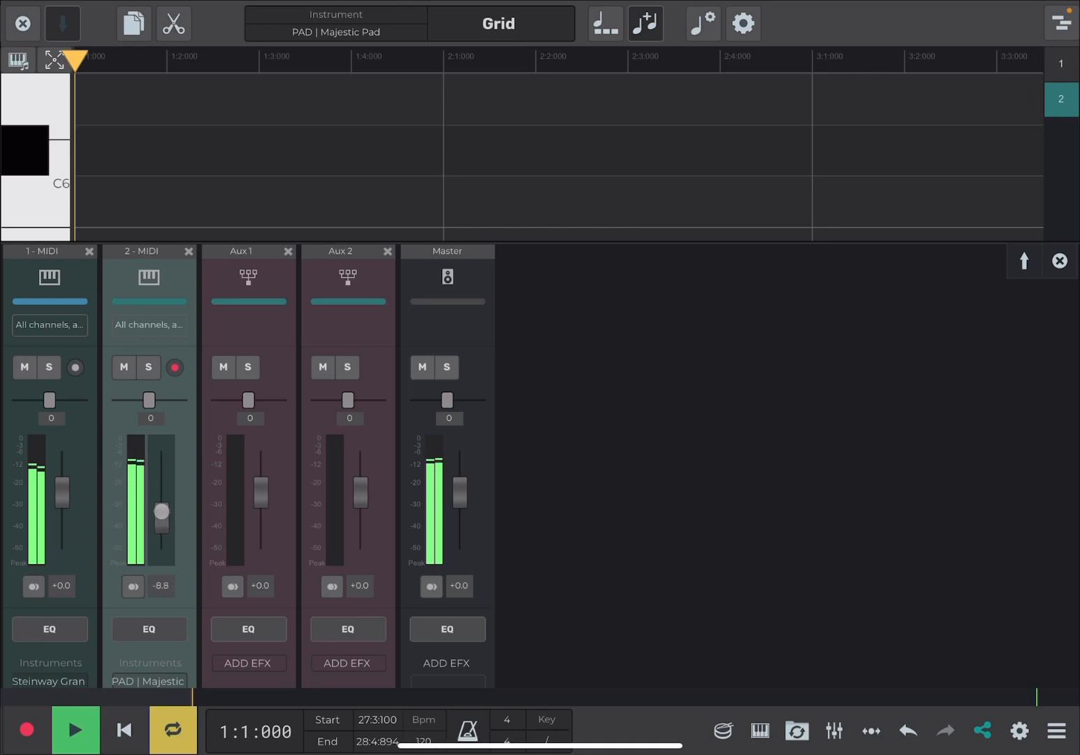
{"action": "left_click_drag", "start_coordinate": [163, 510], "coordinate": [163, 520]}
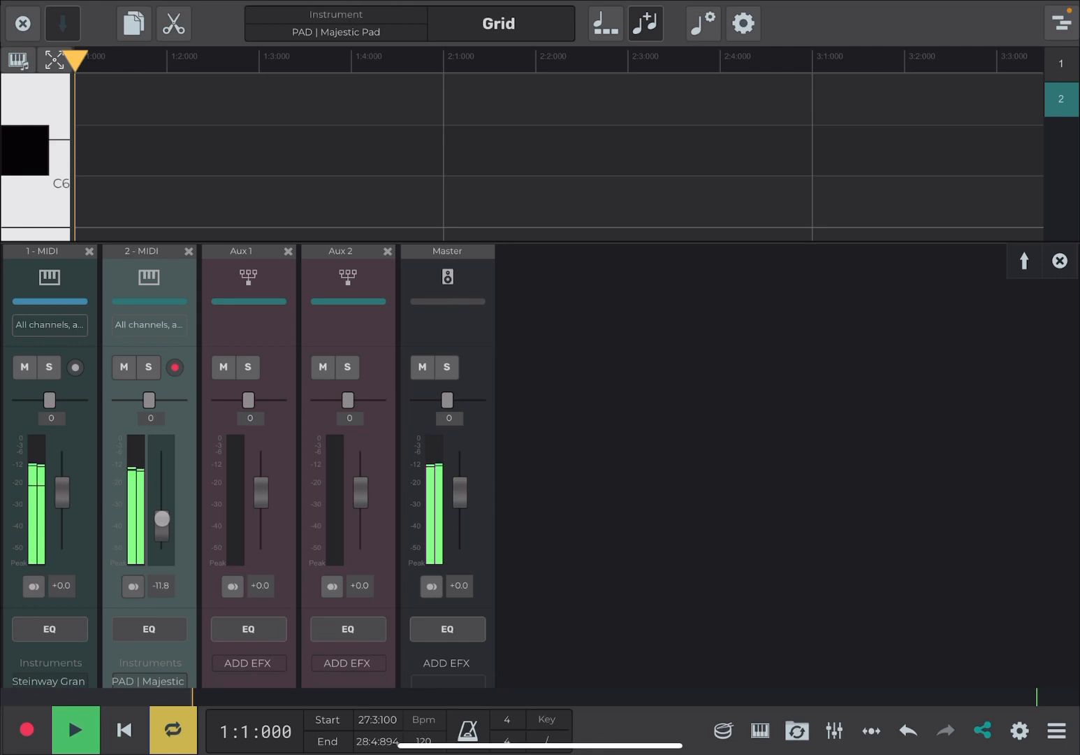
{"action": "left_click_drag", "start_coordinate": [61, 493], "coordinate": [64, 480]}
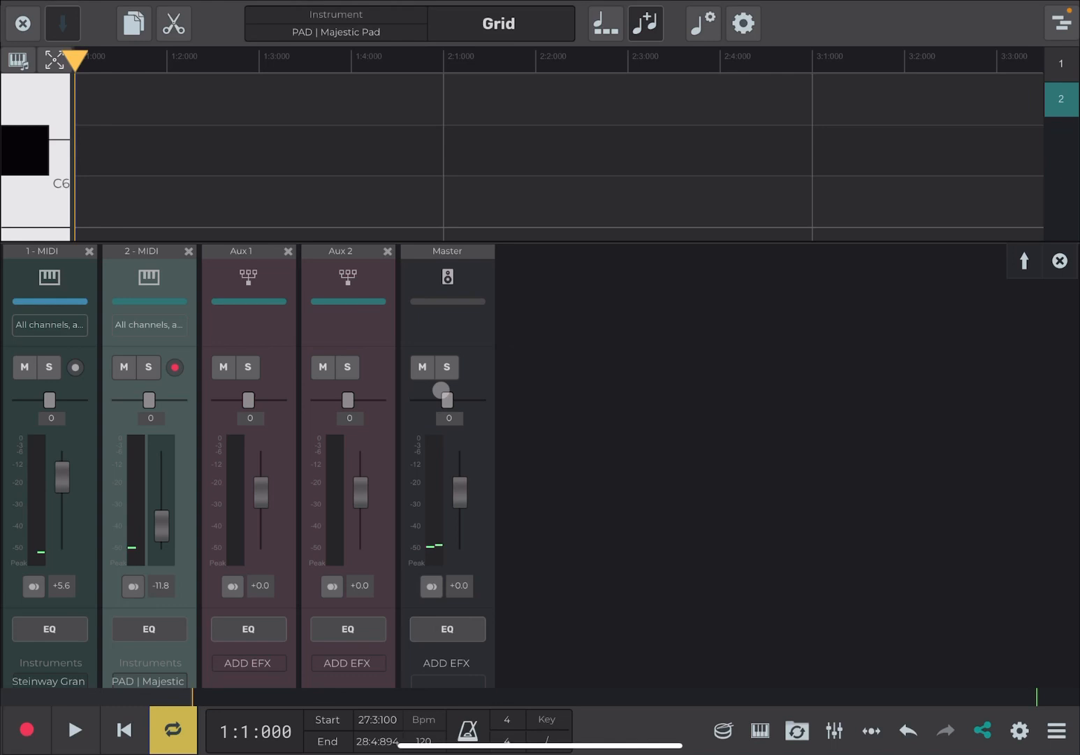
{"action": "left_click", "coordinate": [1060, 260]}
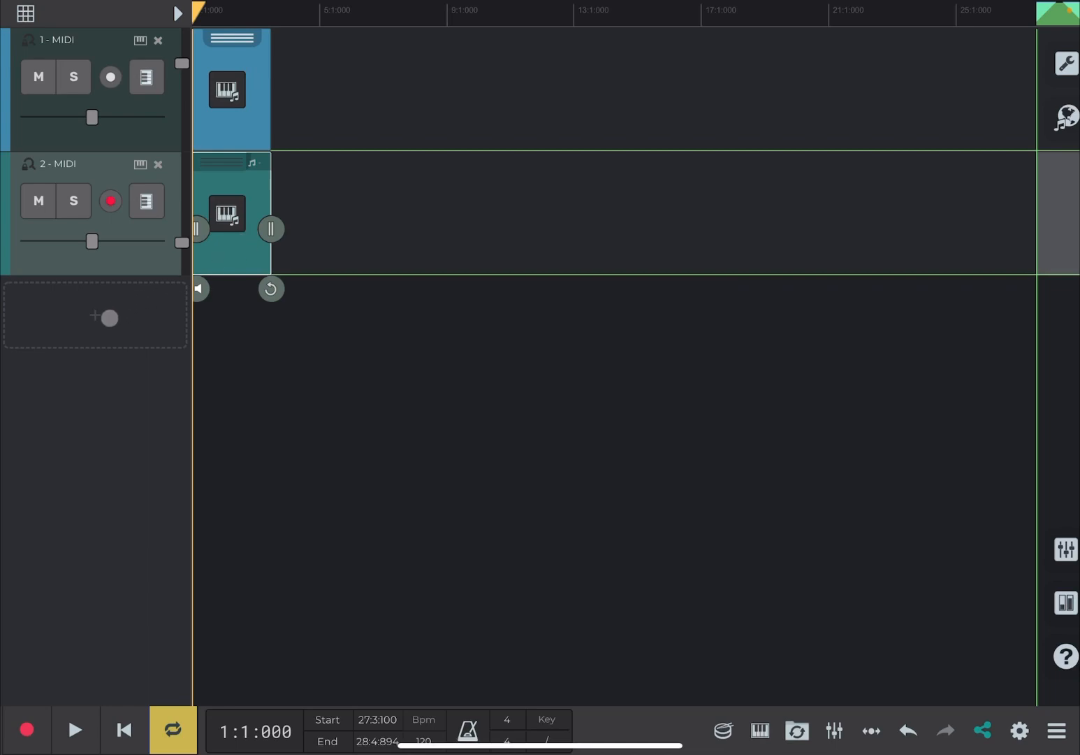
Add a third instrument track using the Bass sampler preset
{"action": "left_click", "coordinate": [105, 317]}
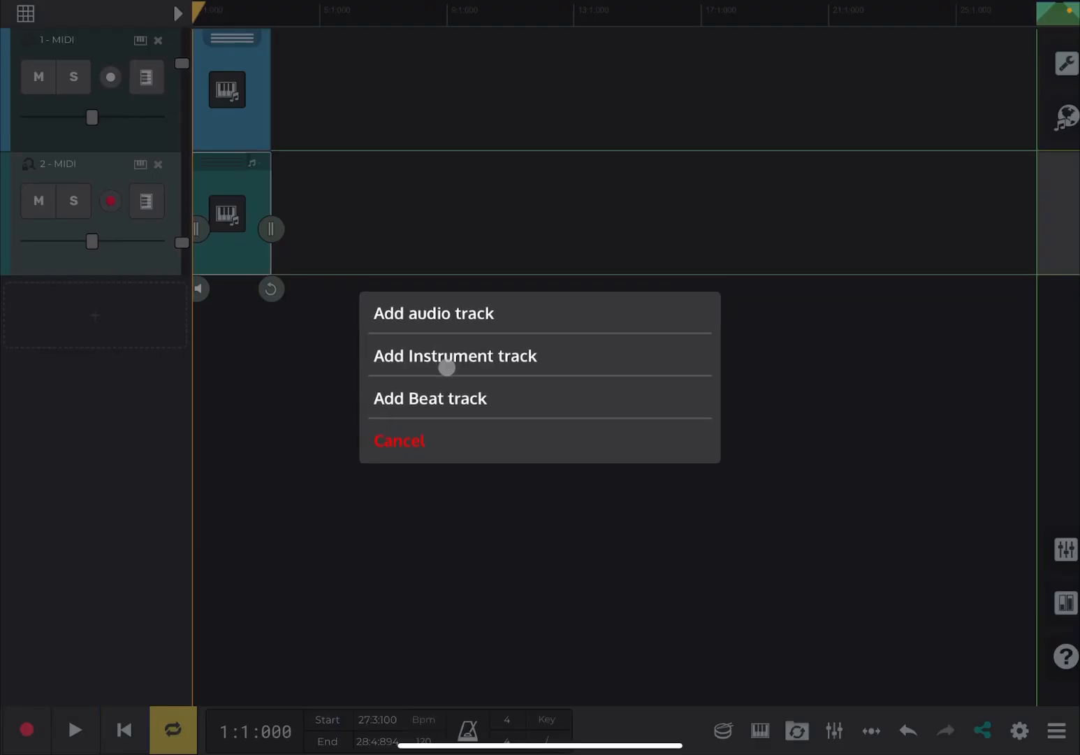
{"action": "left_click", "coordinate": [454, 356]}
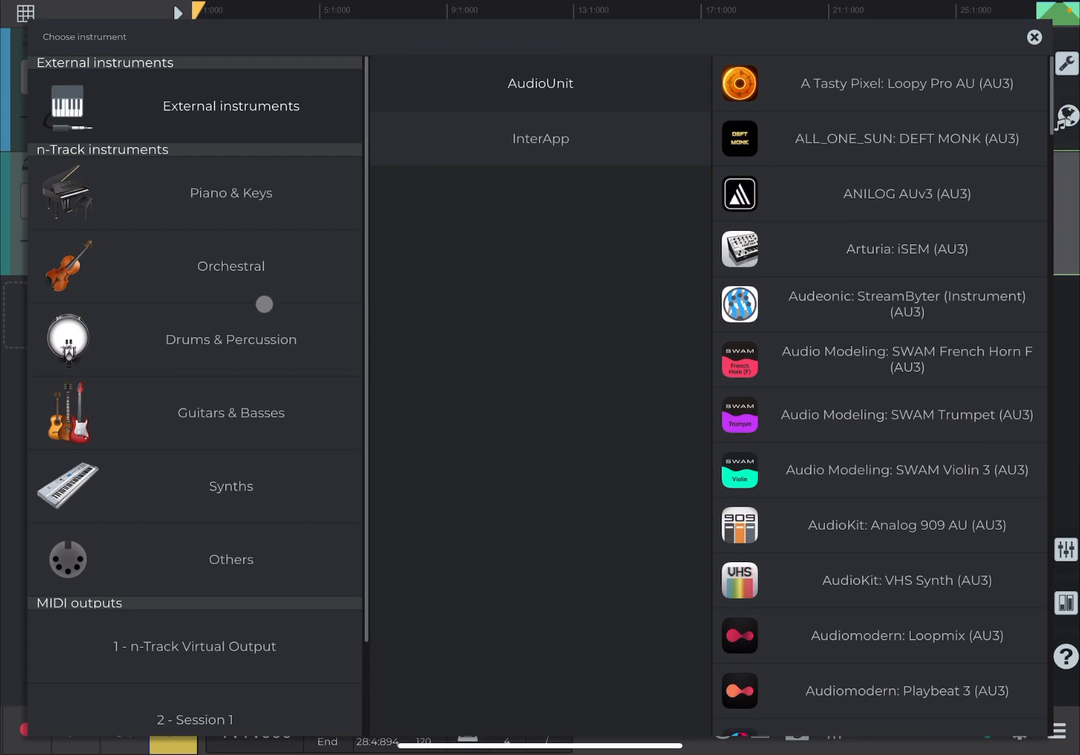
{"action": "left_click", "coordinate": [231, 412]}
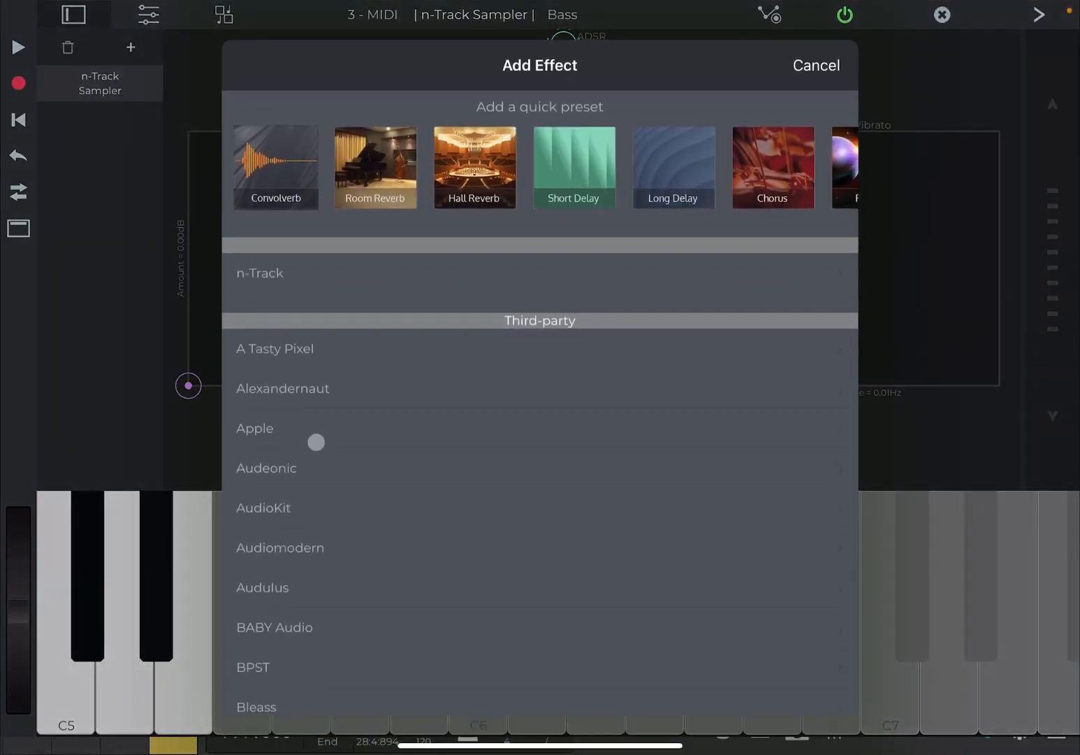
{"action": "scroll", "scroll_direction": "down", "scroll_amount": 3}
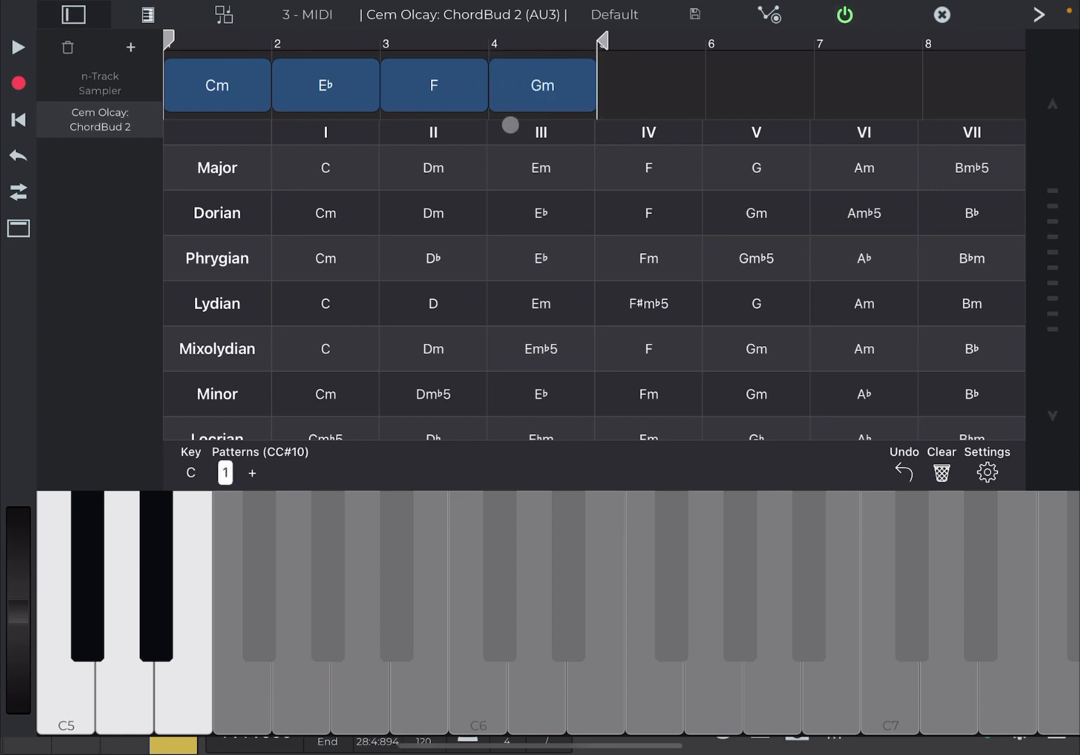
Open Add Effect for the bass track and browse to the Cem Olcay effects
{"action": "left_click", "coordinate": [433, 85]}
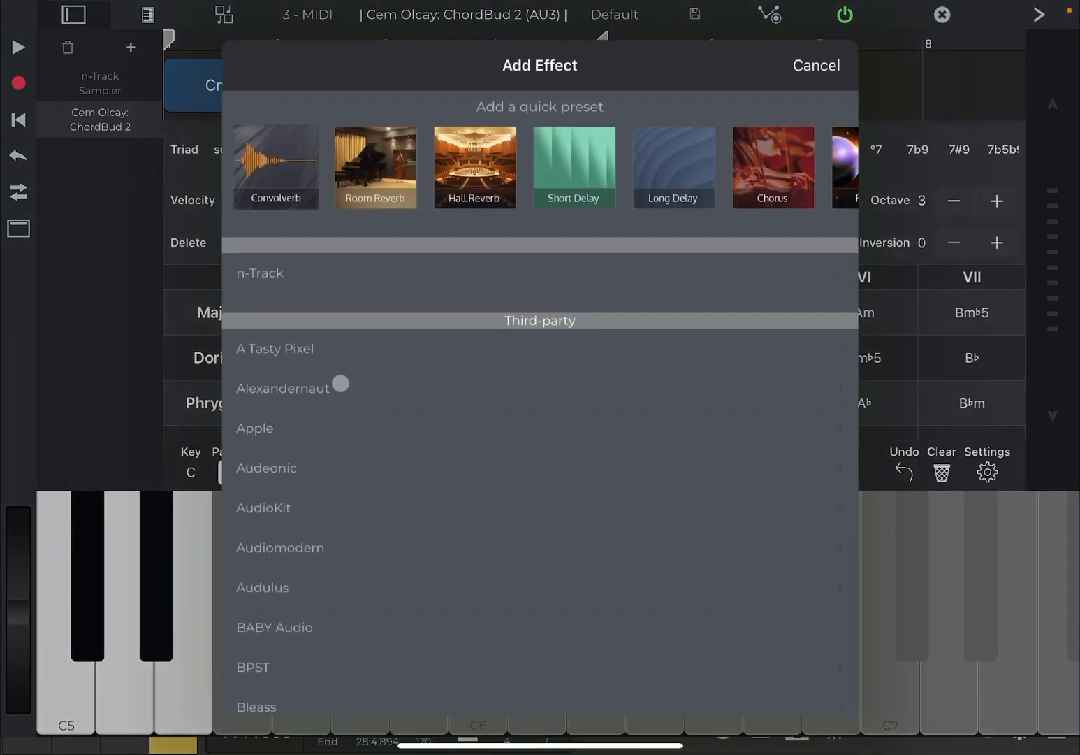
{"action": "scroll", "scroll_direction": "down", "scroll_amount": 3}
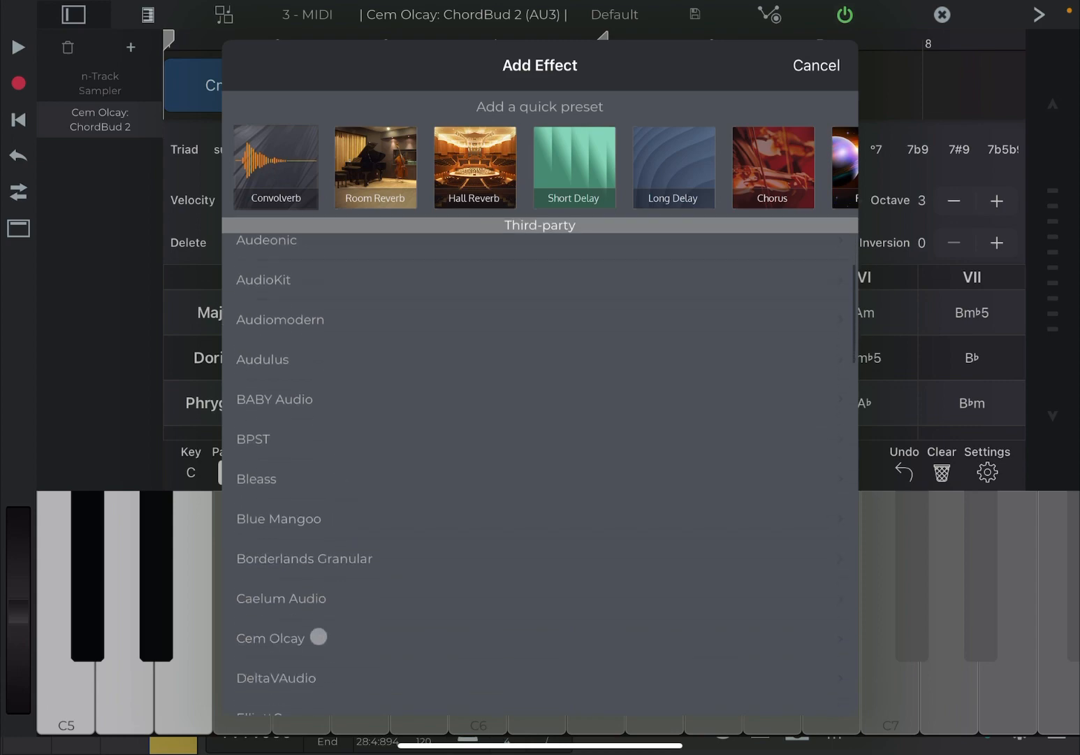
{"action": "left_click", "coordinate": [270, 637]}
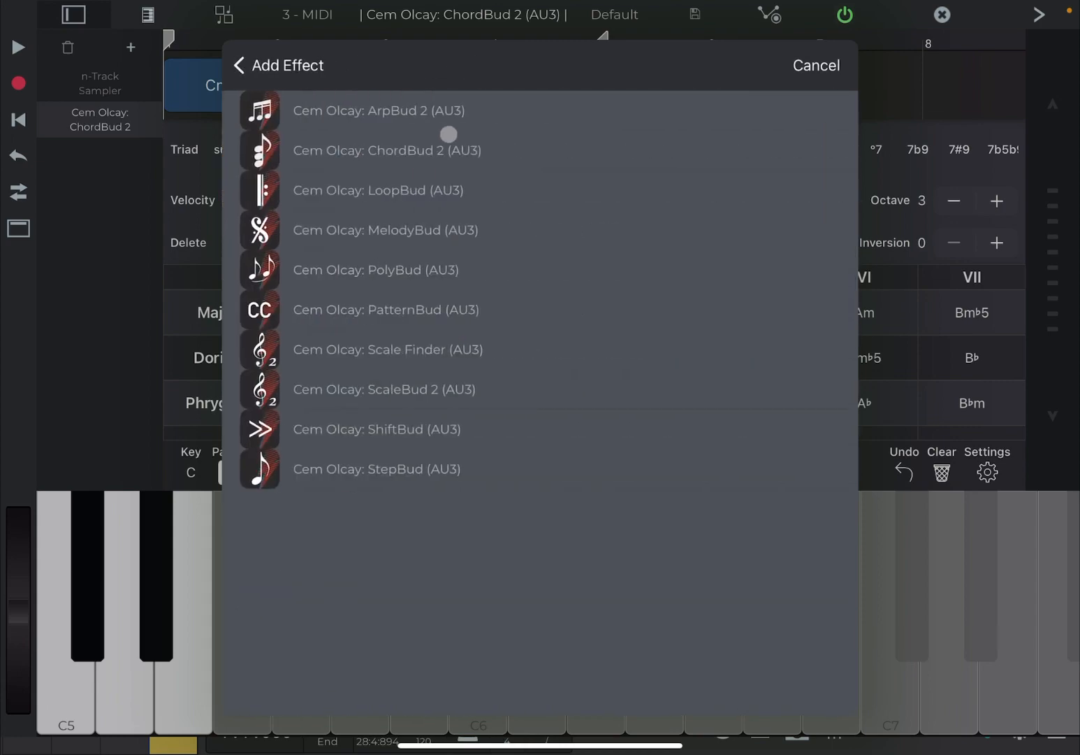
Add ArpBud 2 to the bass track with a four-step pattern at 1/4 rate
{"action": "left_click", "coordinate": [378, 110]}
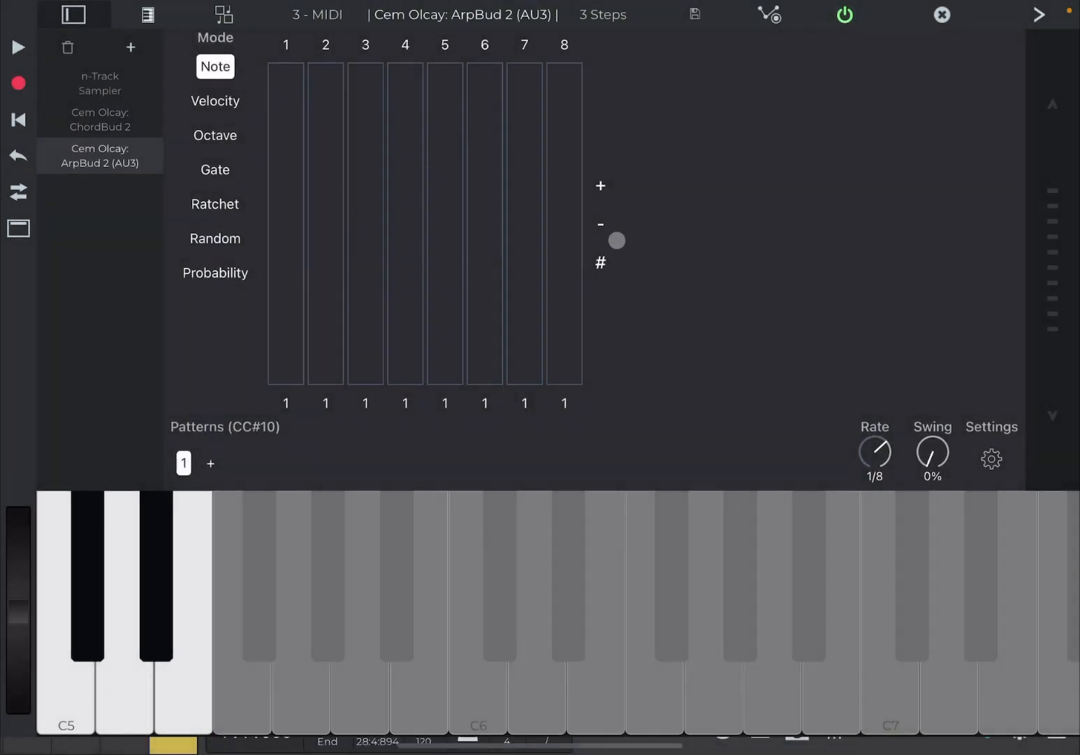
{"action": "left_click", "coordinate": [600, 224]}
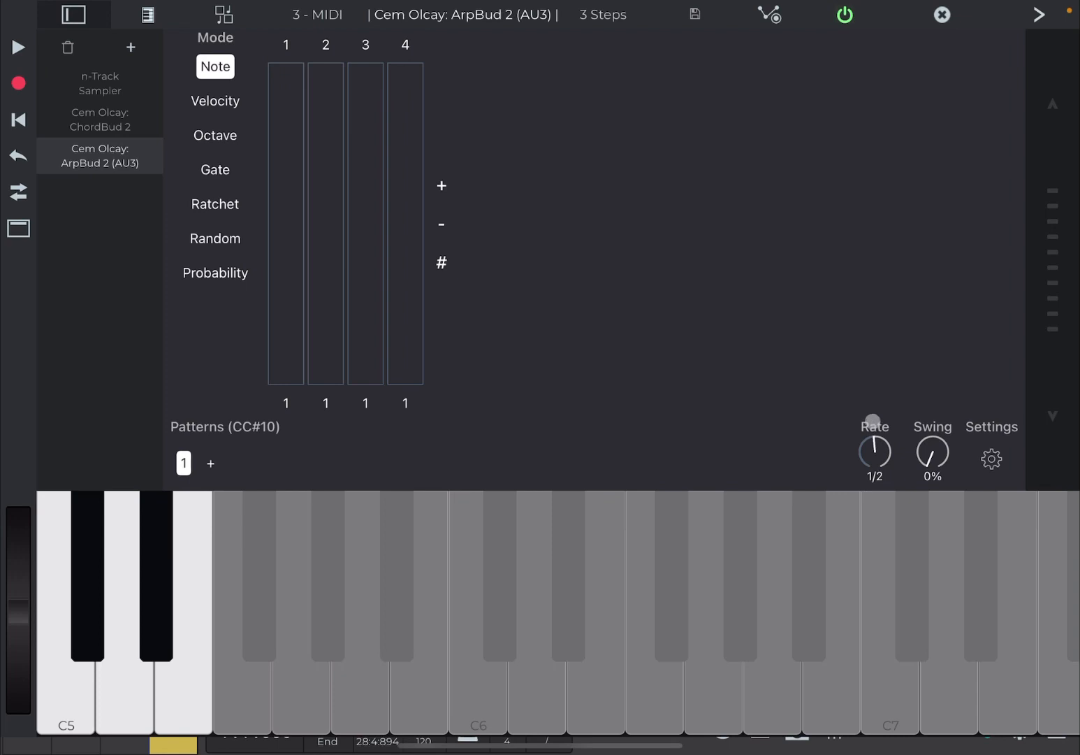
{"action": "left_click_drag", "start_coordinate": [875, 453], "coordinate": [875, 426]}
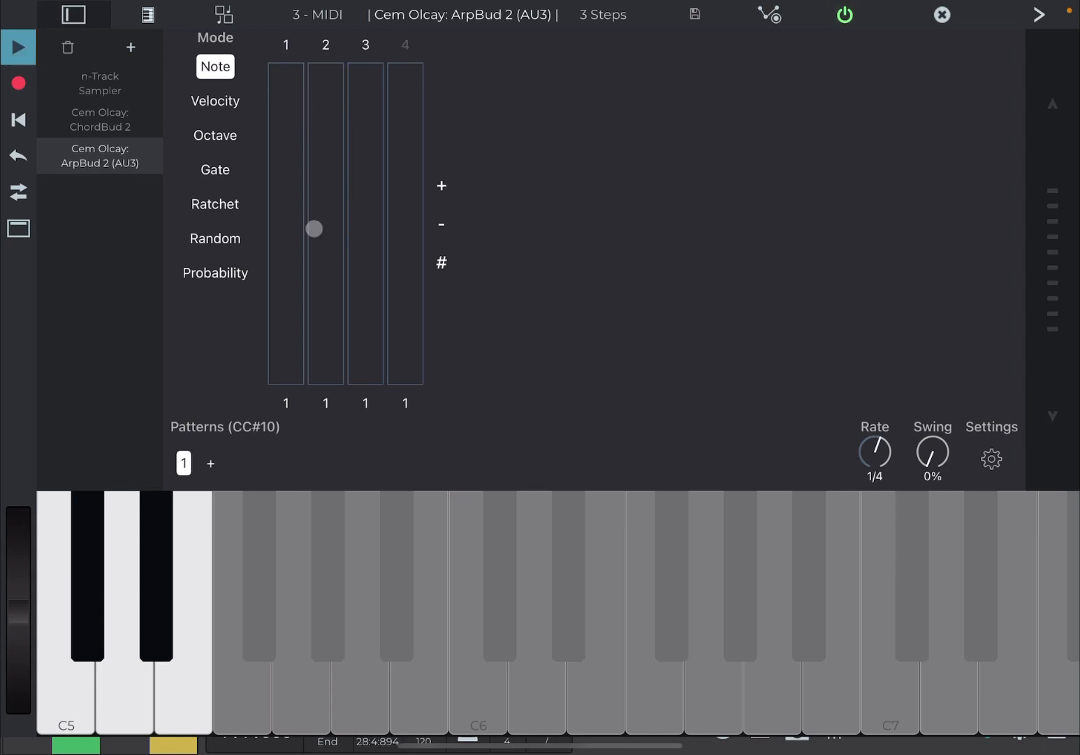
Switch ArpBud 2 to Octave mode and set the steps to −1, 0, −1, 0
{"action": "left_click", "coordinate": [216, 135]}
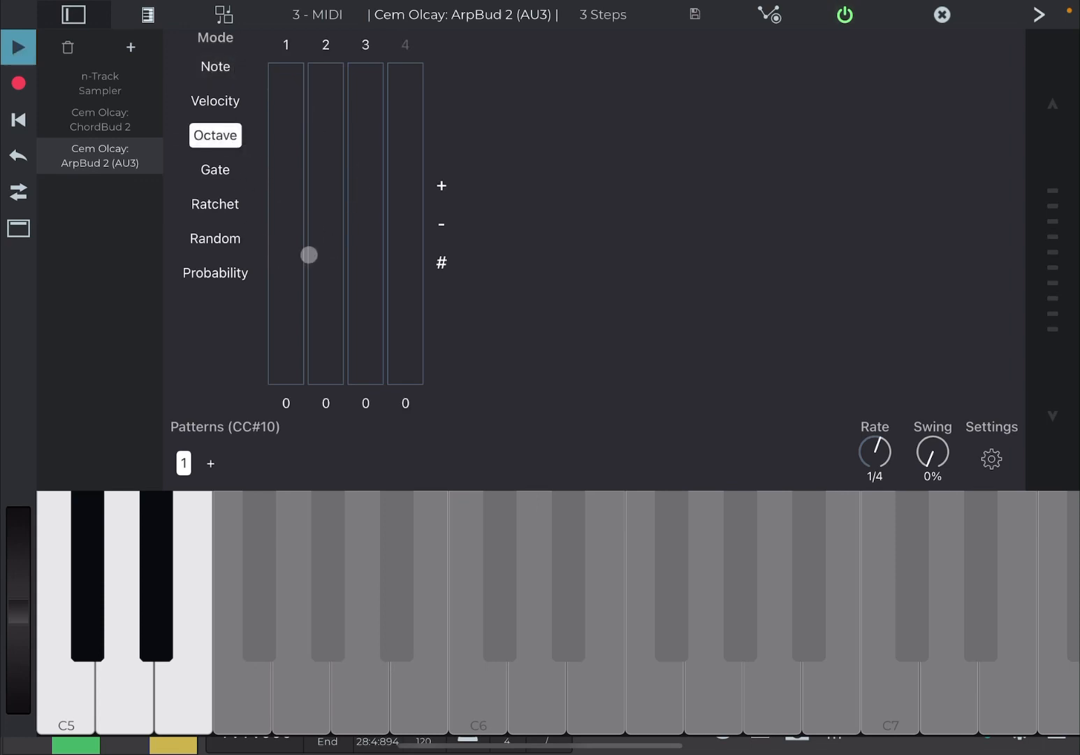
{"action": "left_click_drag", "start_coordinate": [285, 255], "coordinate": [285, 288]}
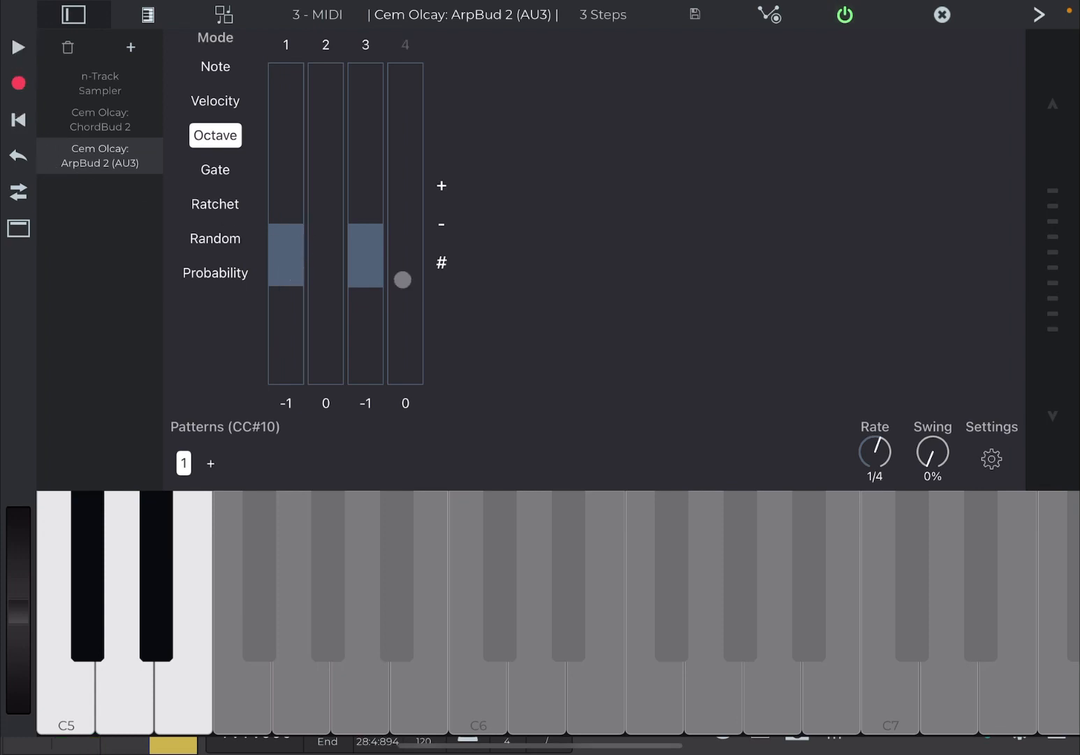
{"action": "left_click_drag", "start_coordinate": [403, 278], "coordinate": [278, 278]}
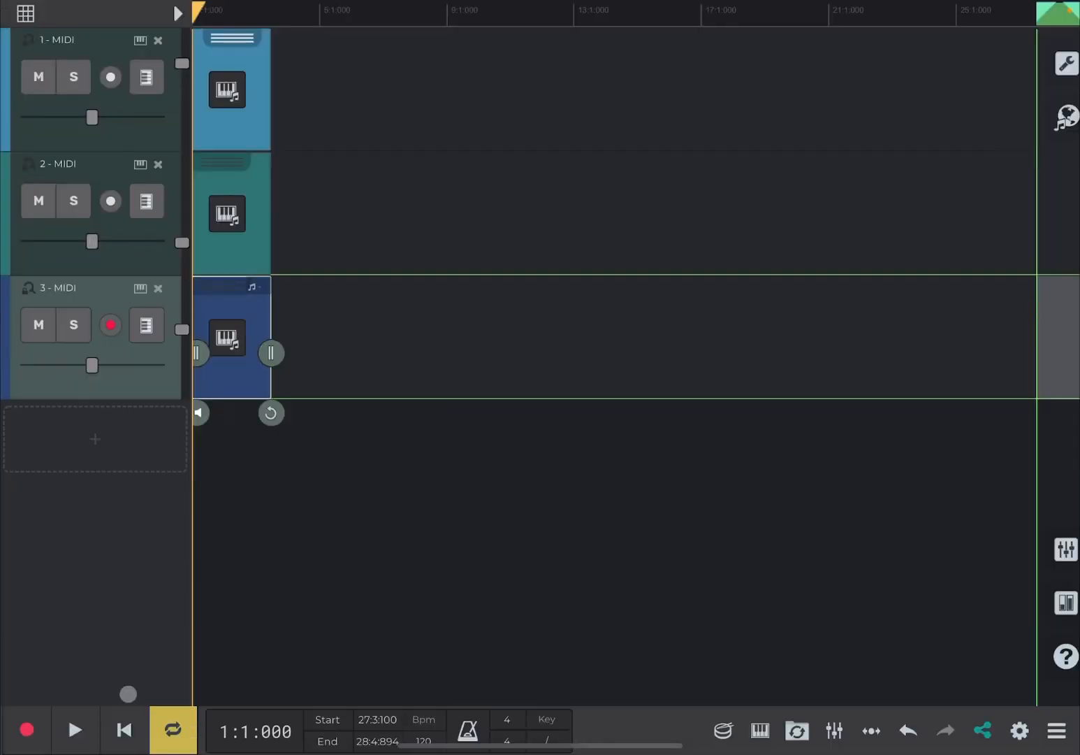
Add a fourth track and bring up the AudioUnit instrument chooser
{"action": "left_click", "coordinate": [74, 729]}
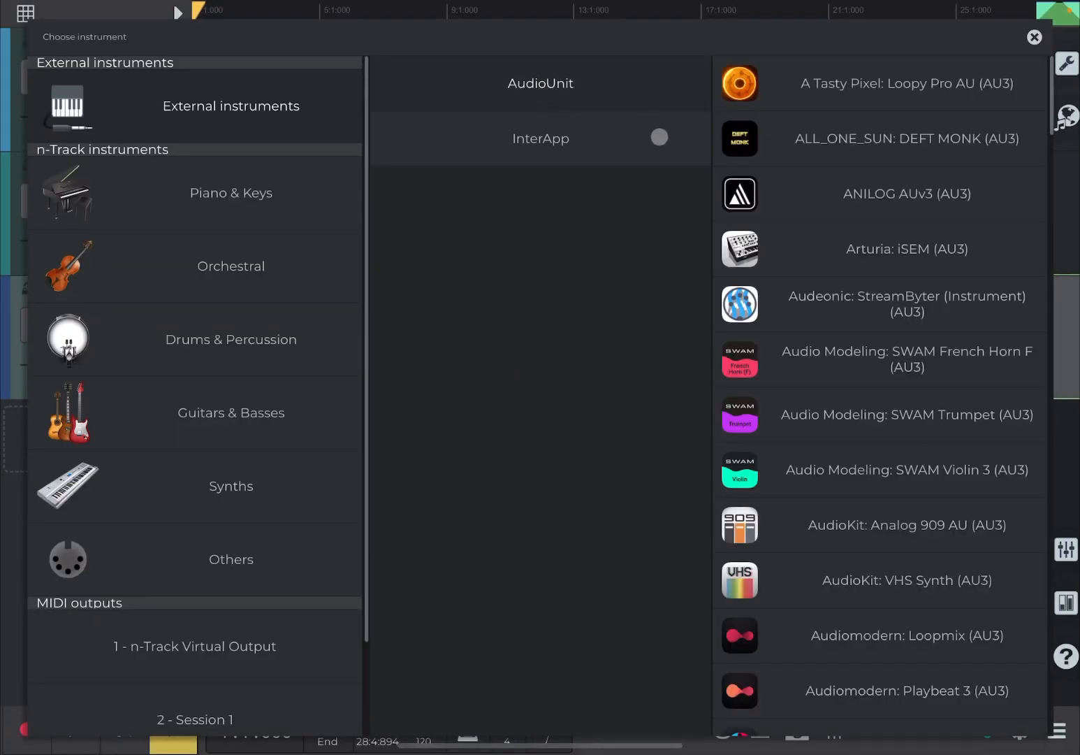
Scroll the AudioUnit list to load Bram Bos Hammerhead on track 4
{"action": "scroll", "scroll_direction": "down", "scroll_amount": 3}
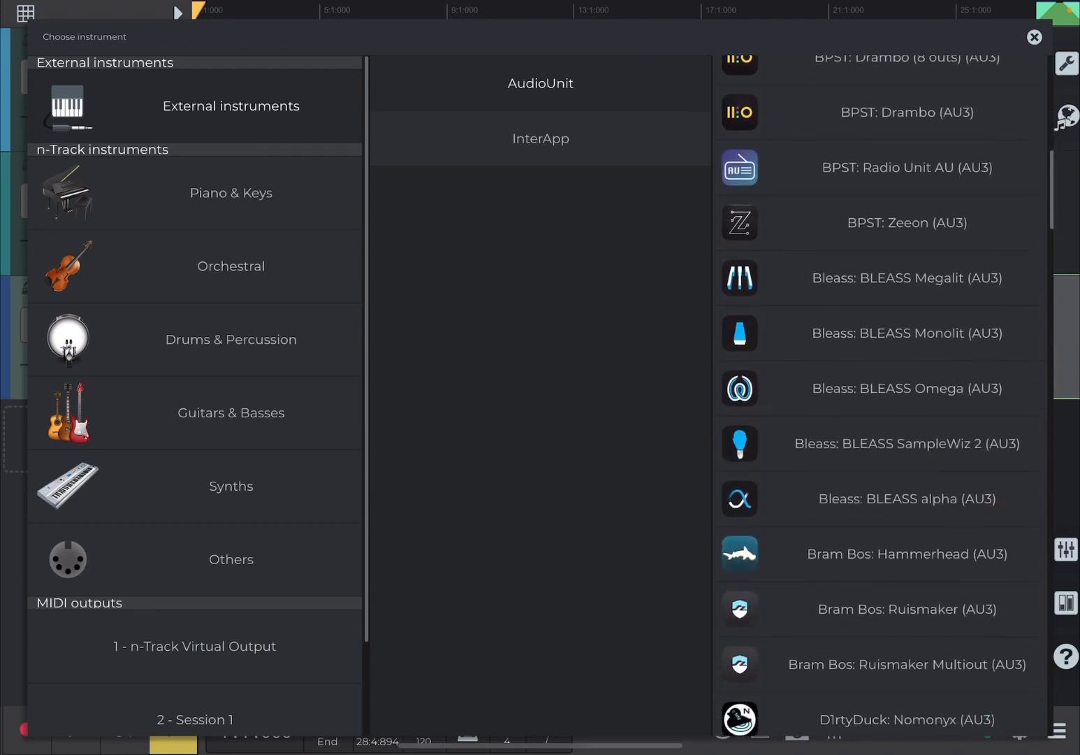
{"action": "scroll", "scroll_direction": "down", "scroll_amount": 3}
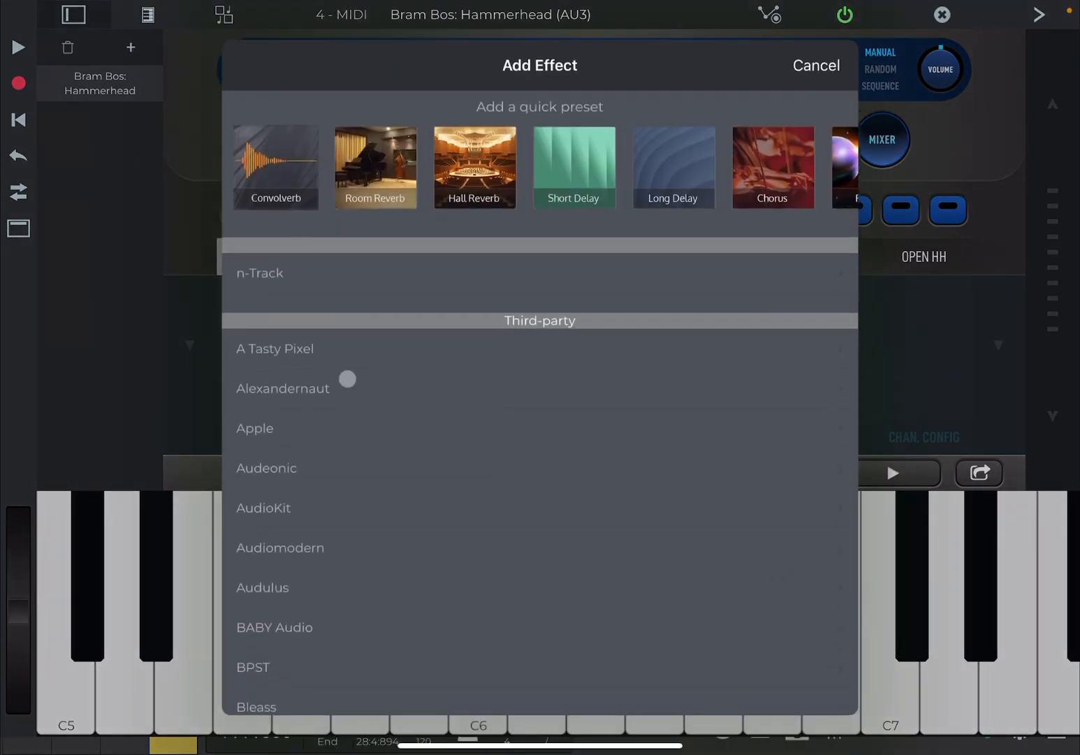
Add Cem Olcay StepBud to the drum track with a Chromatic scale, then select Hammerhead
{"action": "scroll", "scroll_direction": "down", "scroll_amount": 3}
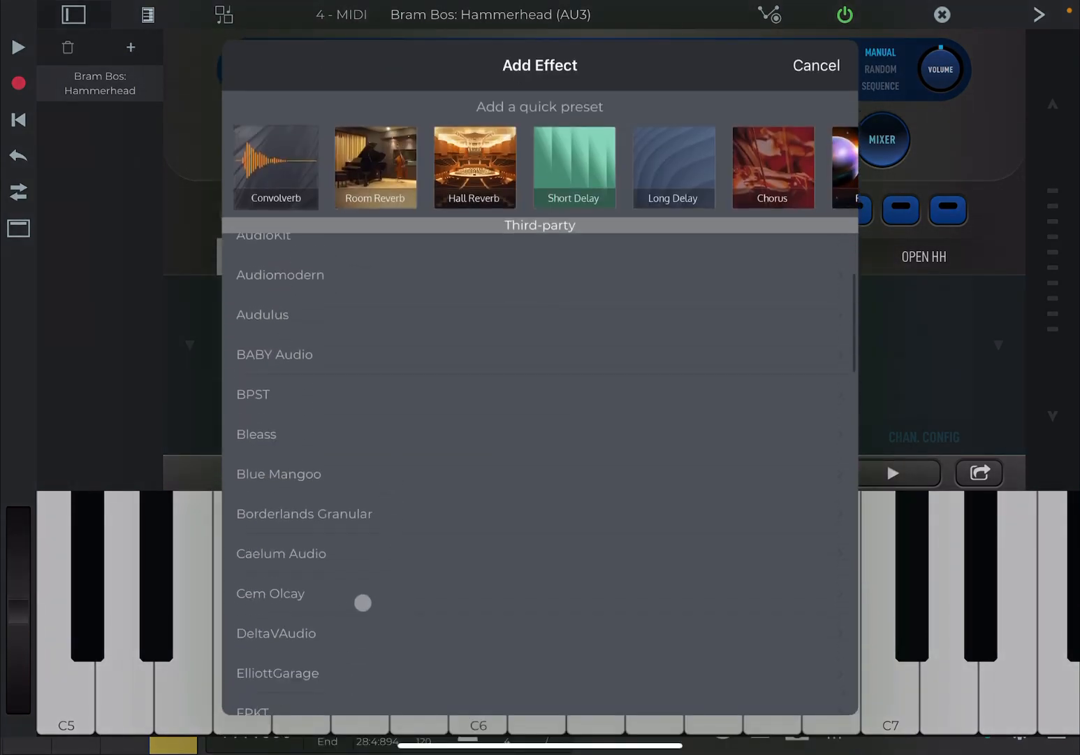
{"action": "left_click", "coordinate": [271, 594]}
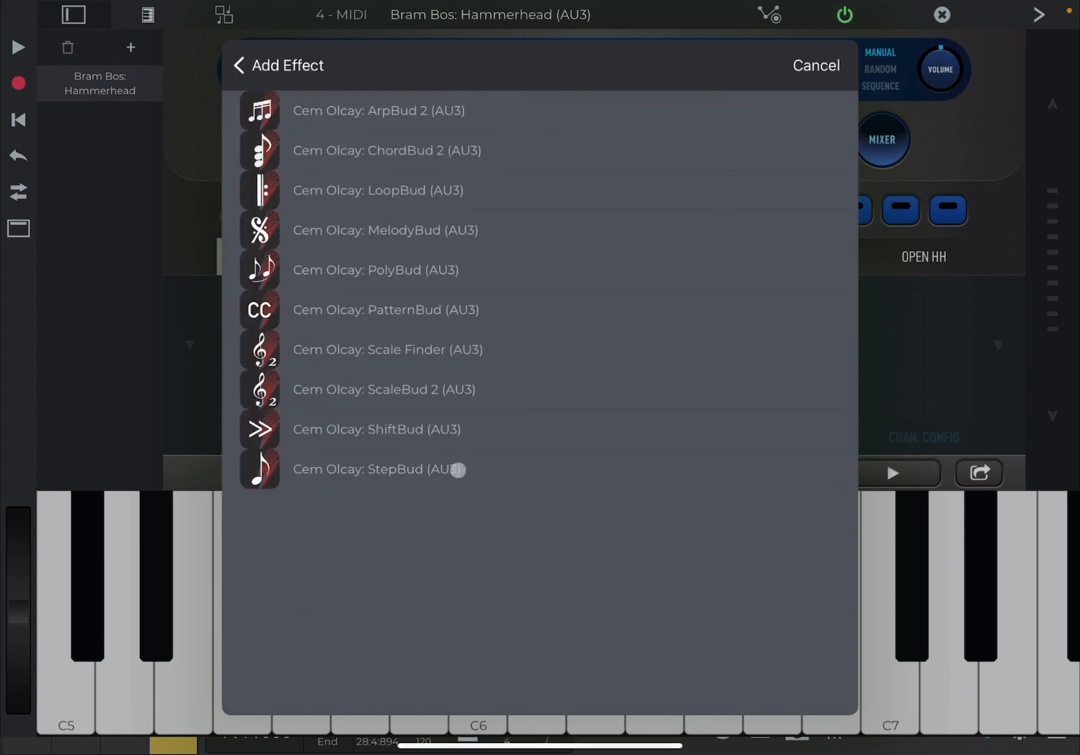
{"action": "left_click", "coordinate": [379, 469]}
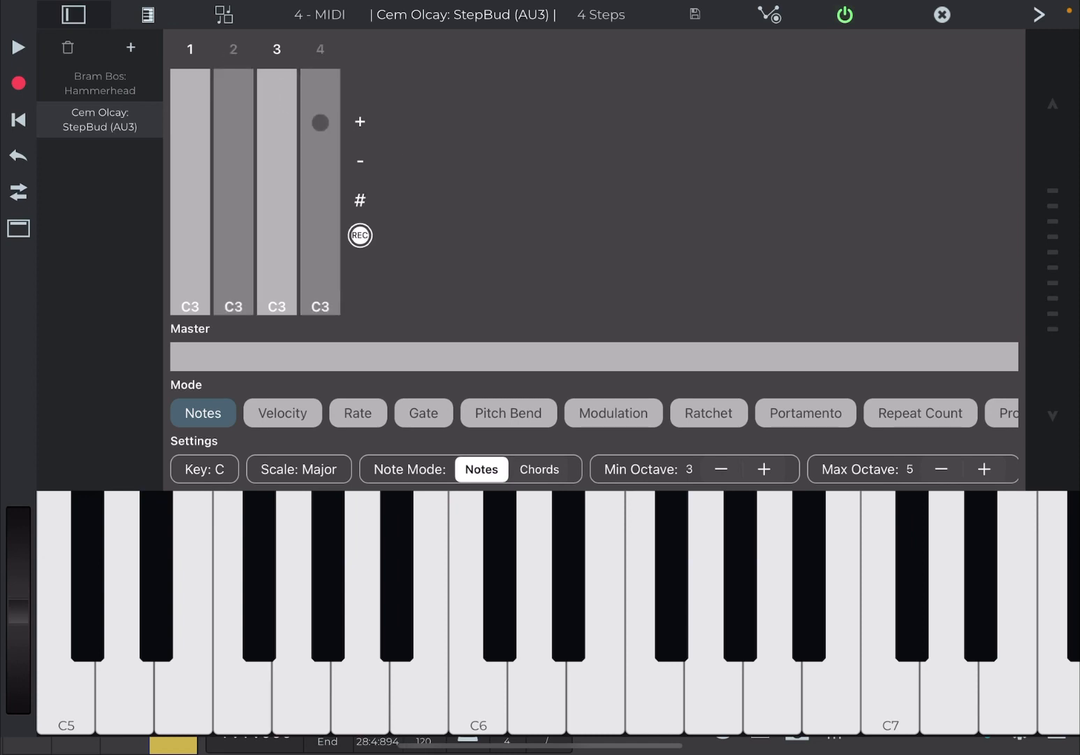
{"action": "left_click", "coordinate": [298, 469]}
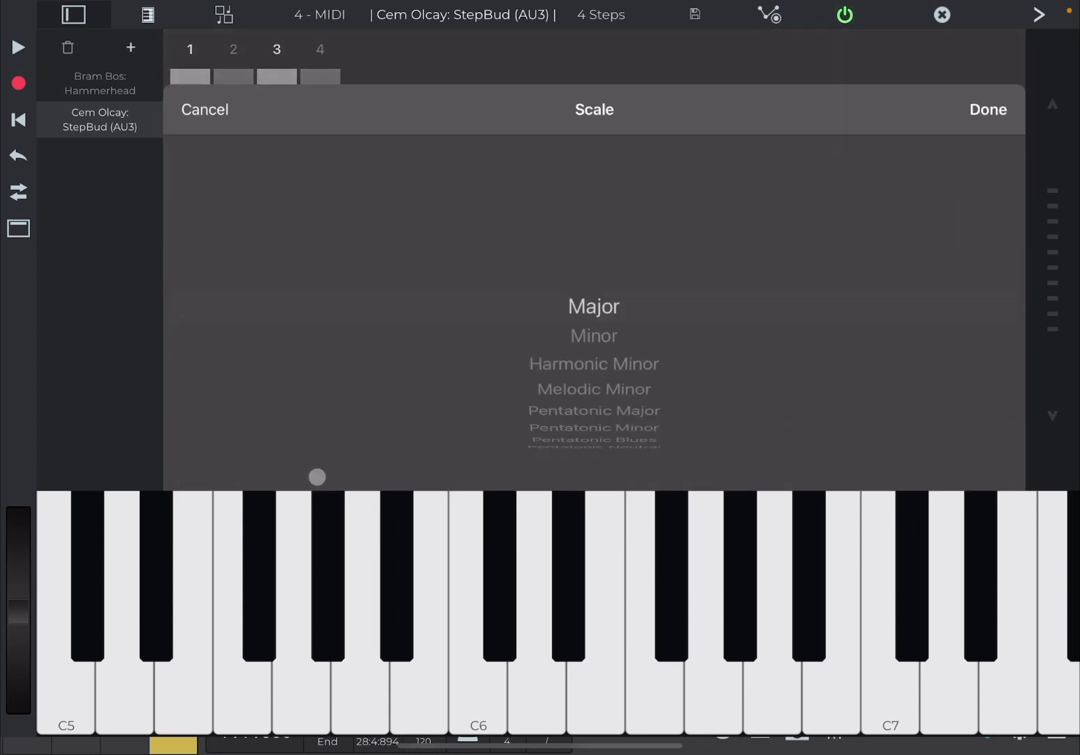
{"action": "scroll", "scroll_direction": "down", "scroll_amount": 3}
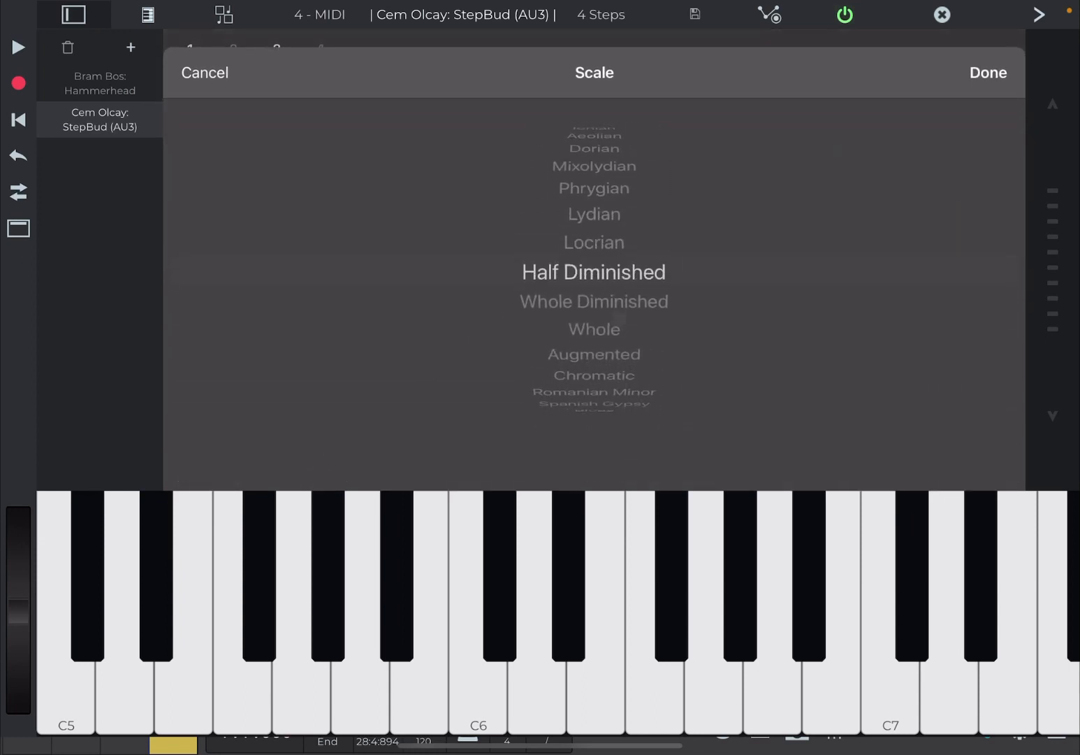
{"action": "scroll", "scroll_direction": "down", "scroll_amount": 3}
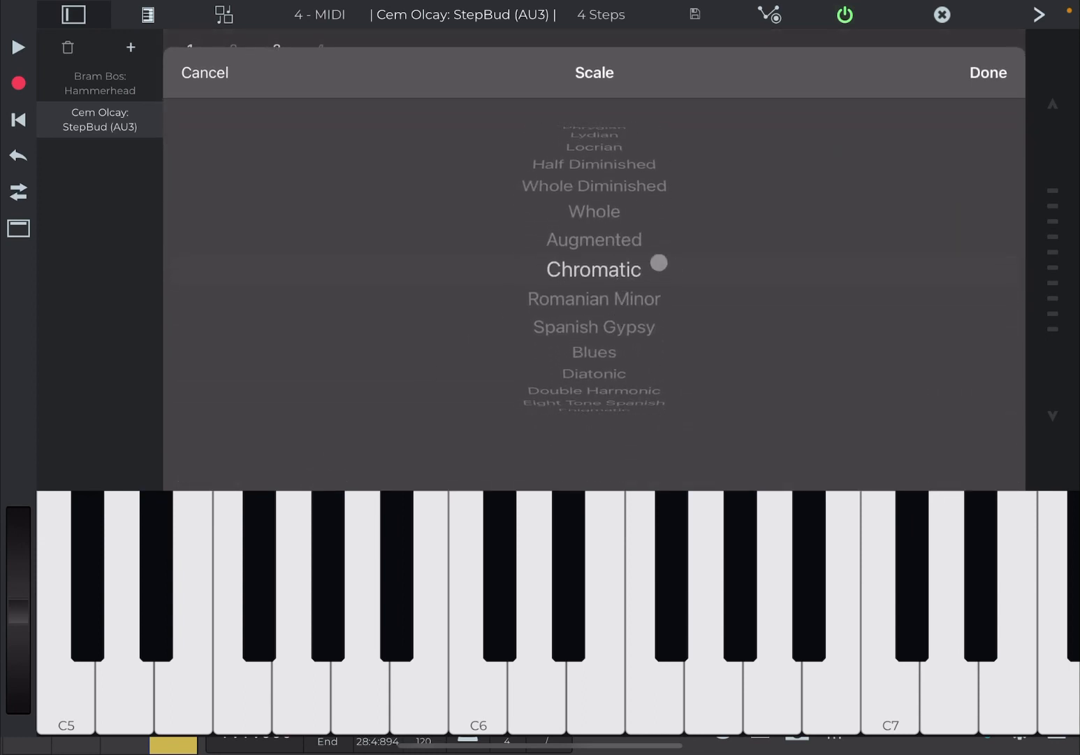
{"action": "left_click", "coordinate": [987, 72]}
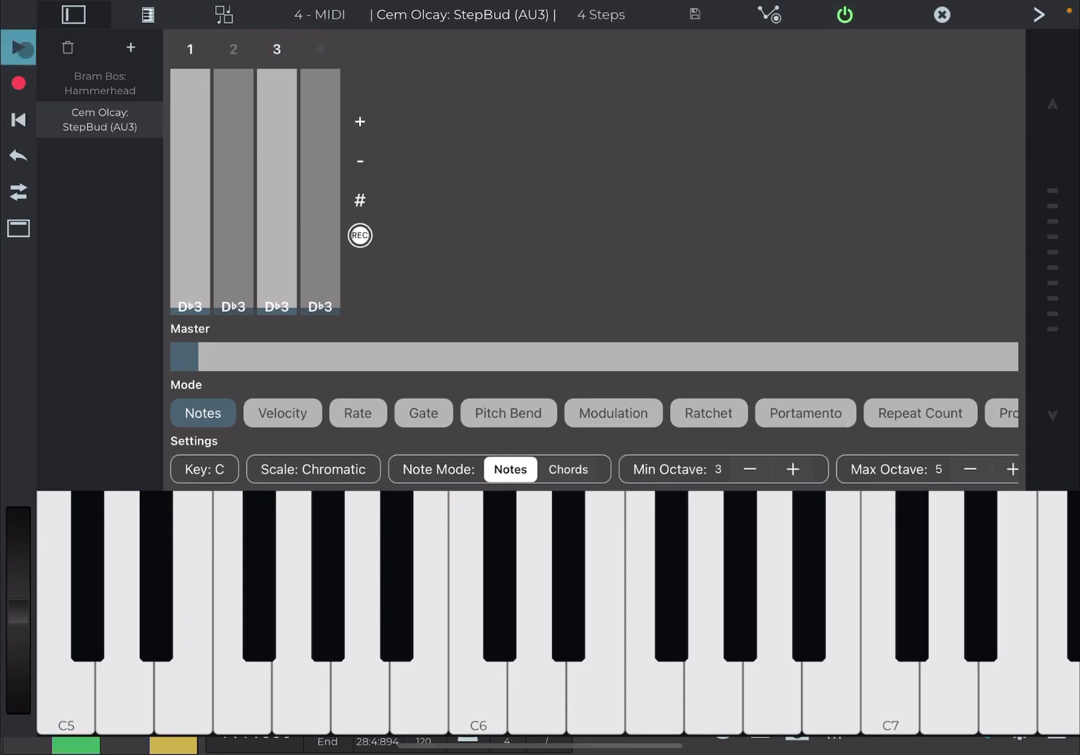
{"action": "left_click", "coordinate": [100, 84]}
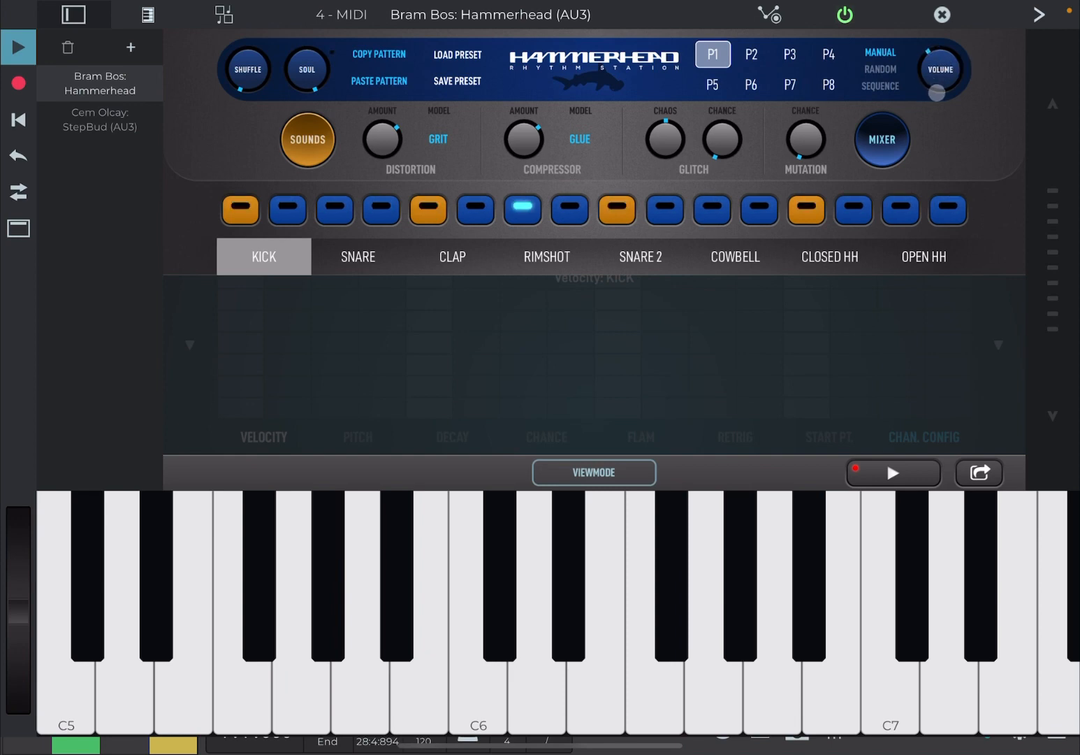
Close the Hammerhead window to return to the four-track overview
{"action": "left_click_drag", "start_coordinate": [940, 93], "coordinate": [892, 102]}
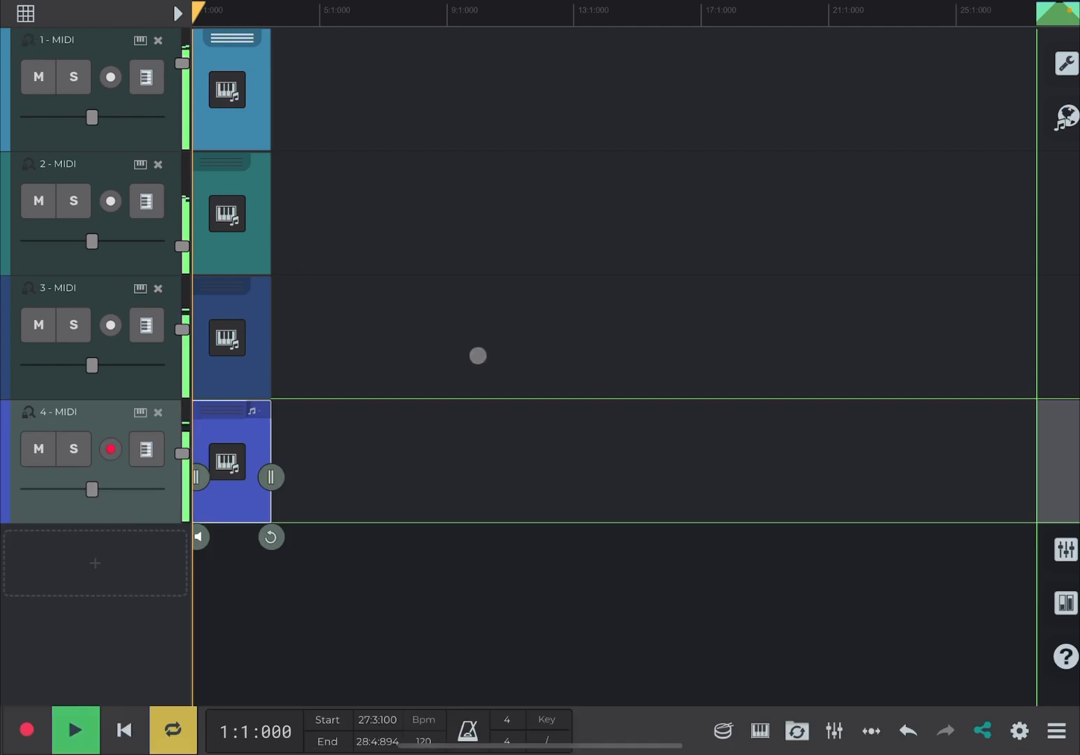
{"action": "mouse_move", "coordinate": [356, 555]}
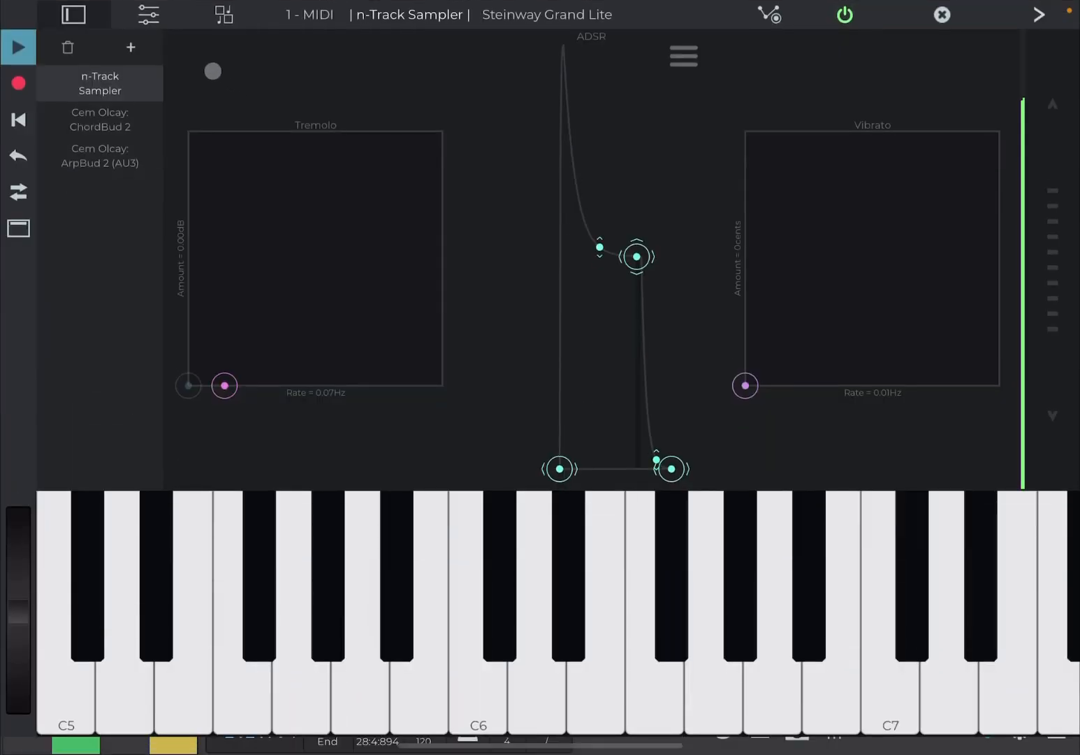
Set track 1's ArpBud 2 to Octave mode with steps 3–8 raised to +1
{"action": "left_click", "coordinate": [100, 155]}
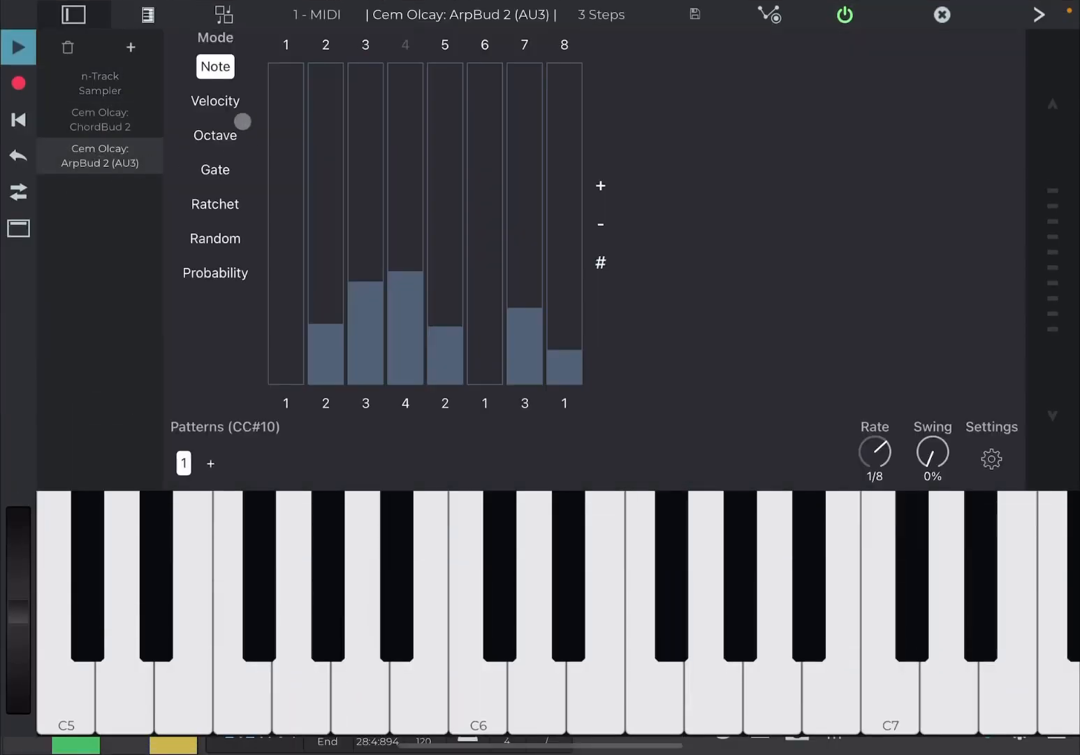
{"action": "left_click", "coordinate": [215, 135]}
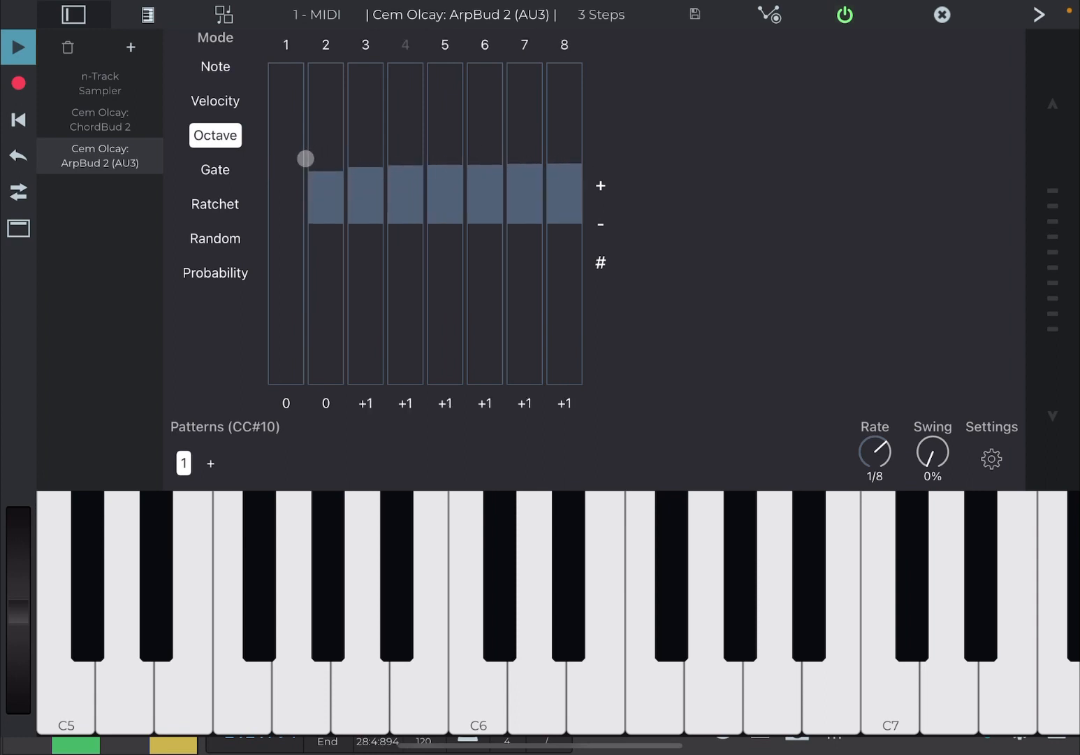
{"action": "left_click_drag", "start_coordinate": [286, 158], "coordinate": [286, 161]}
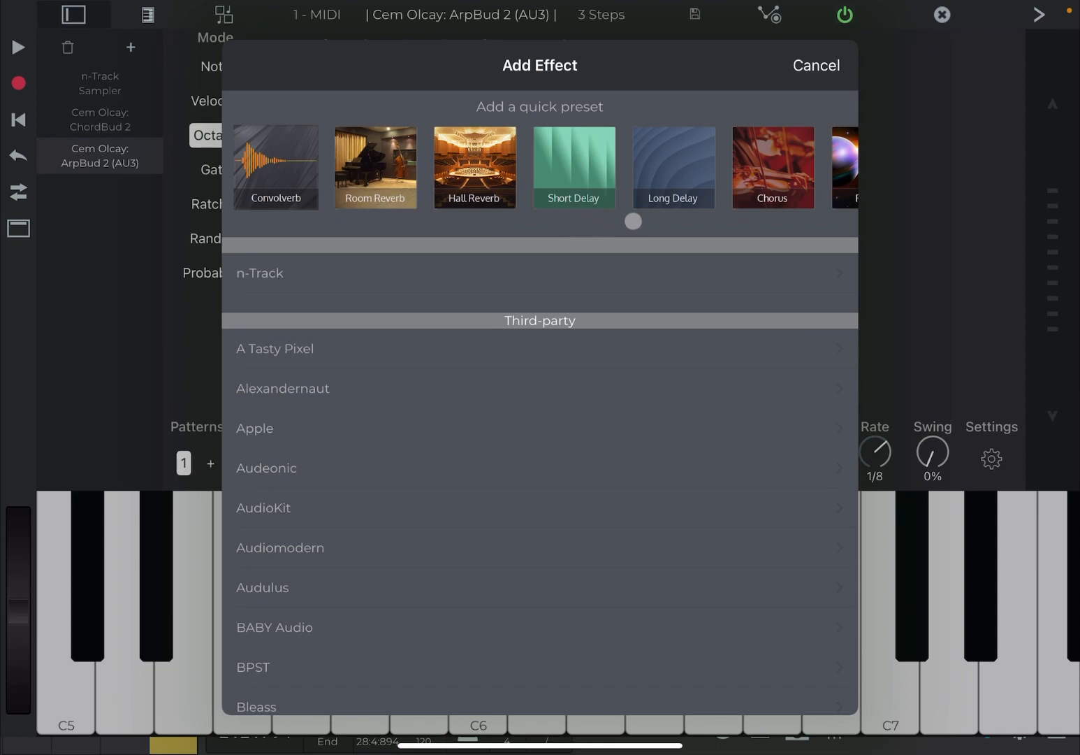
Add the Chorus quick preset to the piano track and return to the arrangement
{"action": "left_click", "coordinate": [773, 166]}
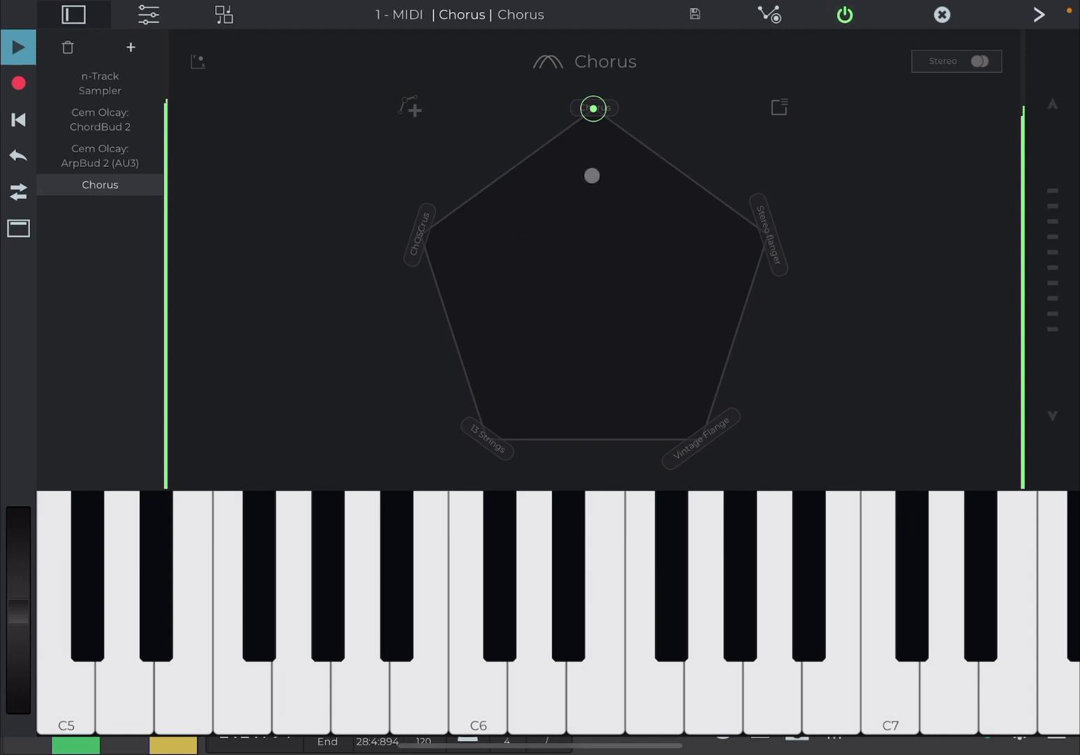
{"action": "left_click_drag", "start_coordinate": [593, 108], "coordinate": [601, 168]}
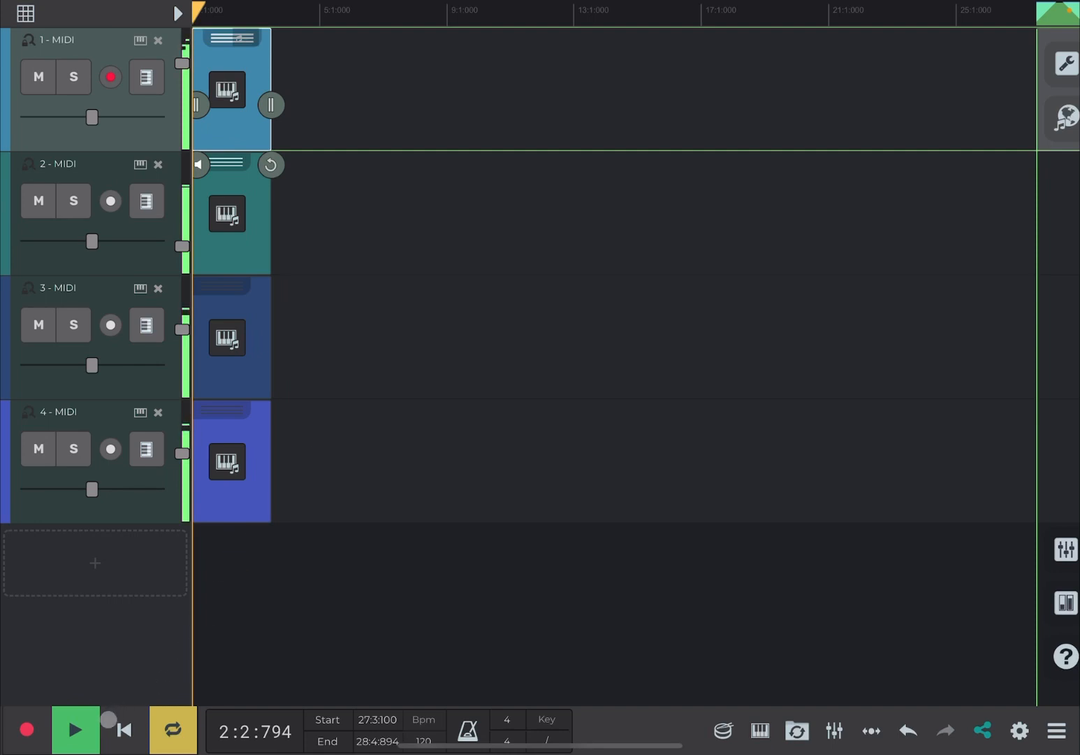
Stop playback of the four-track song from the transport bar
{"action": "left_click", "coordinate": [75, 730]}
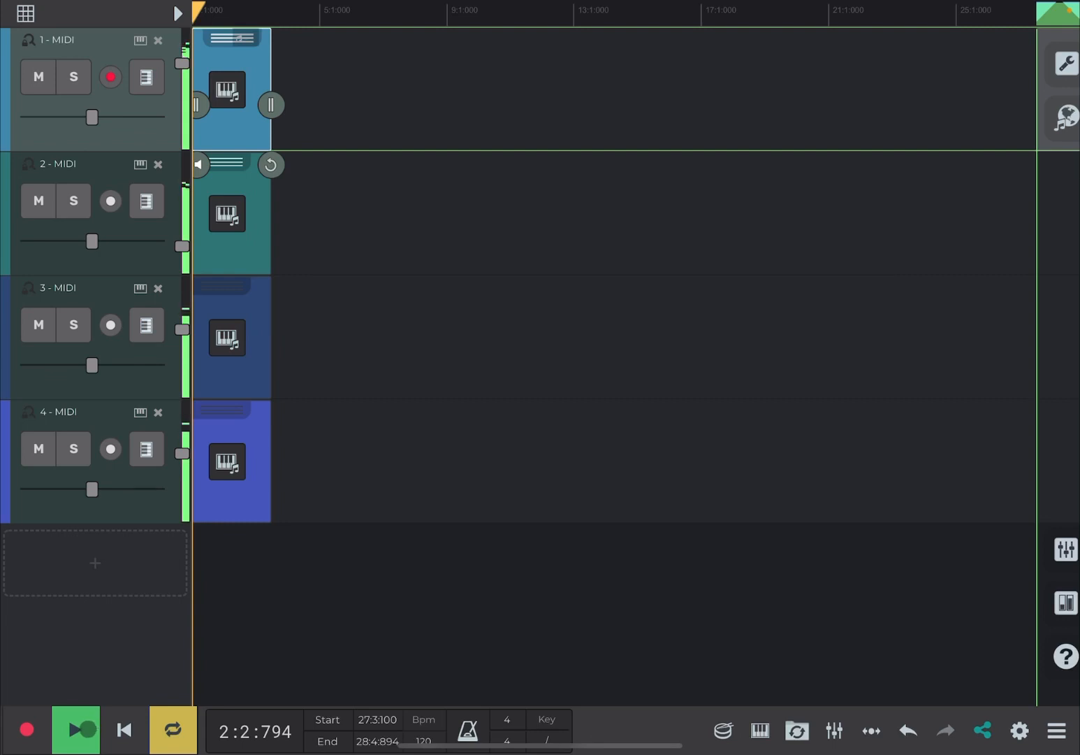
{"action": "left_click", "coordinate": [76, 730]}
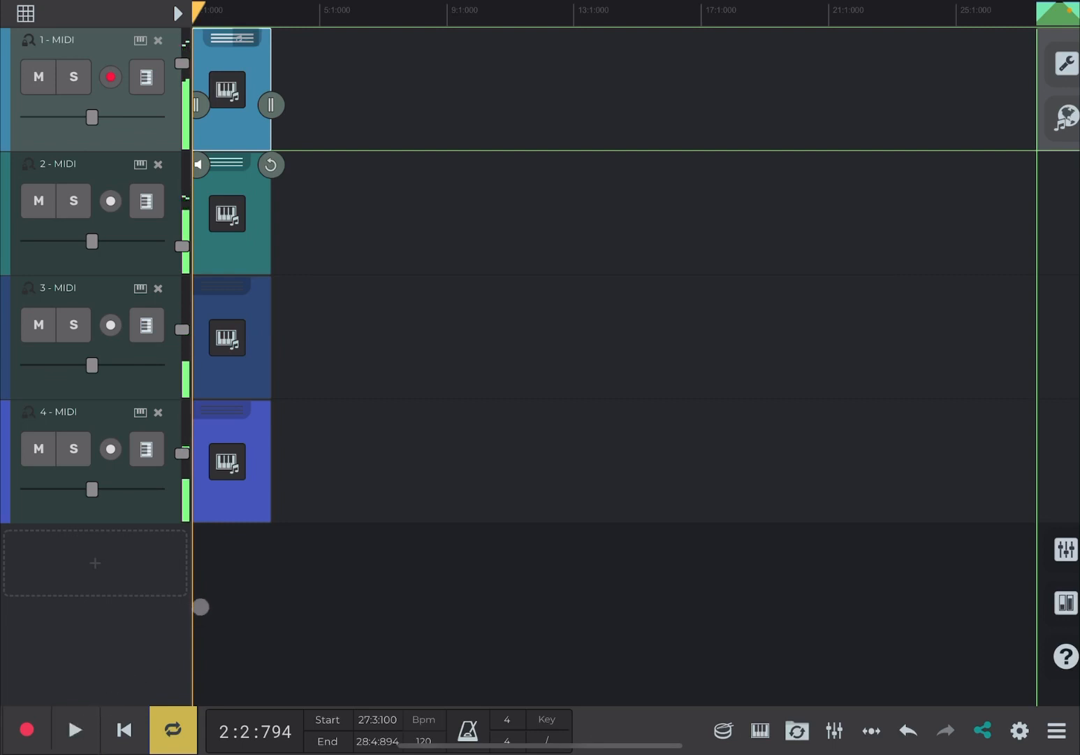